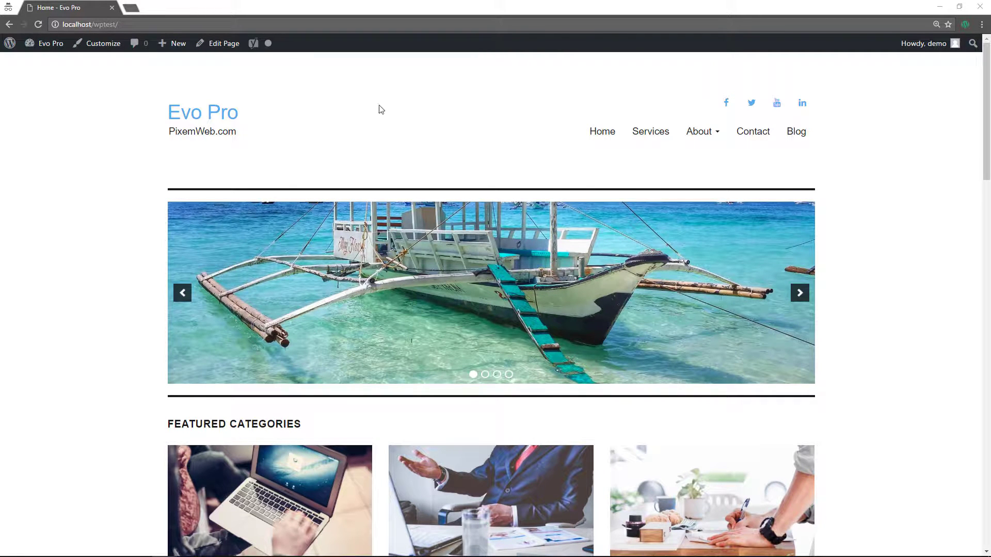
mouse_move(362, 81)
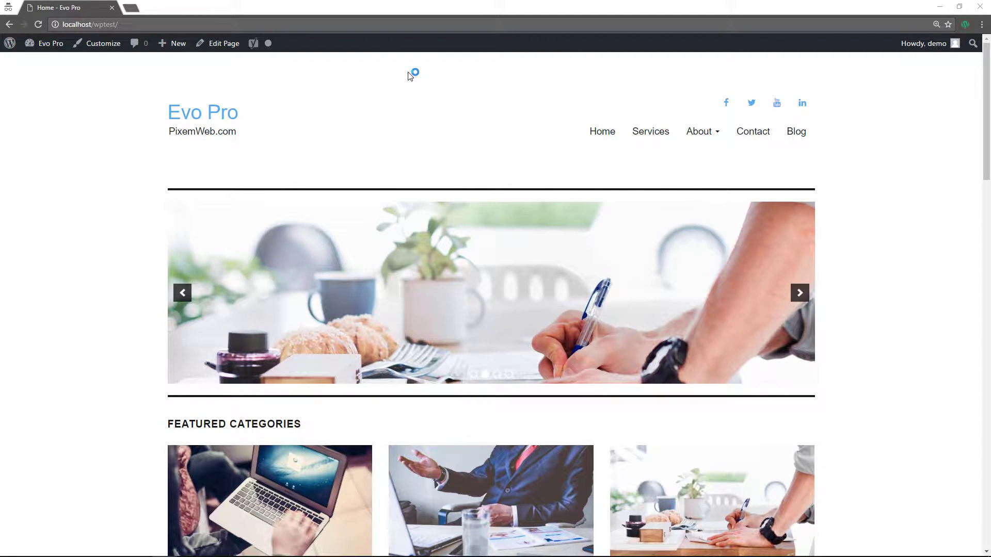
mouse_move(441, 77)
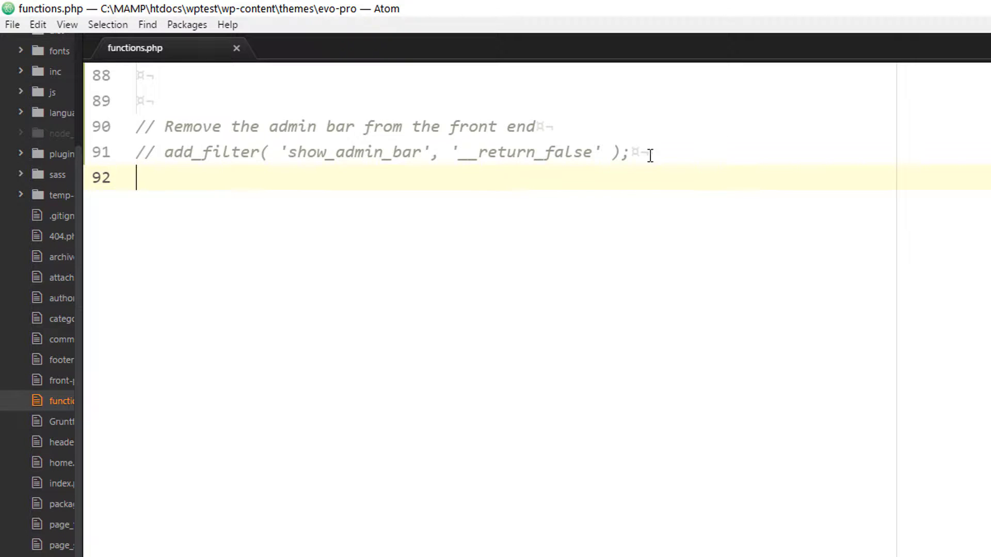
- Uncomment line 91's add_filter( 'show_admin_bar', '__return_false' ); in functions.php and save
left_click(263, 152)
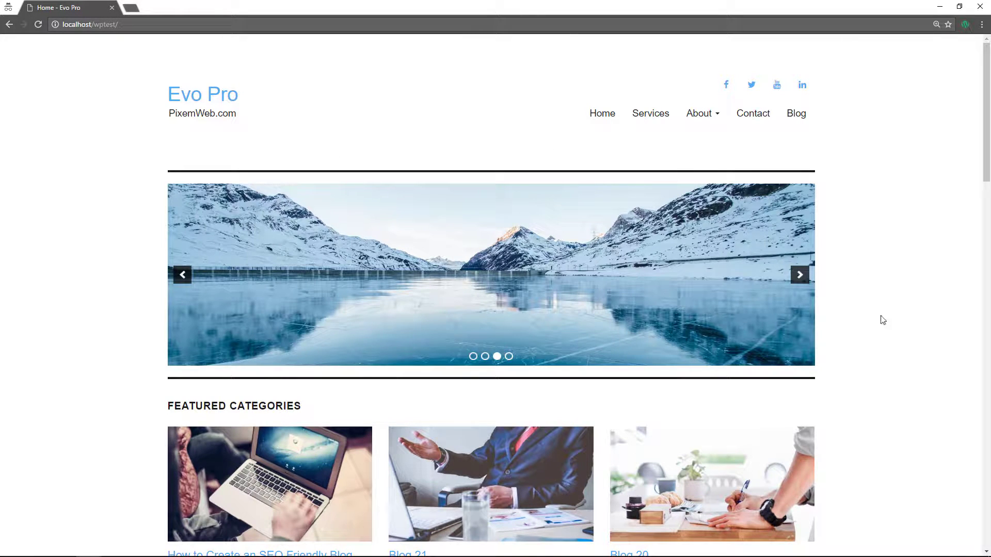
- Scroll the refreshed localhost/wptest home page to confirm the toolbar is gone
scroll("down", 3)
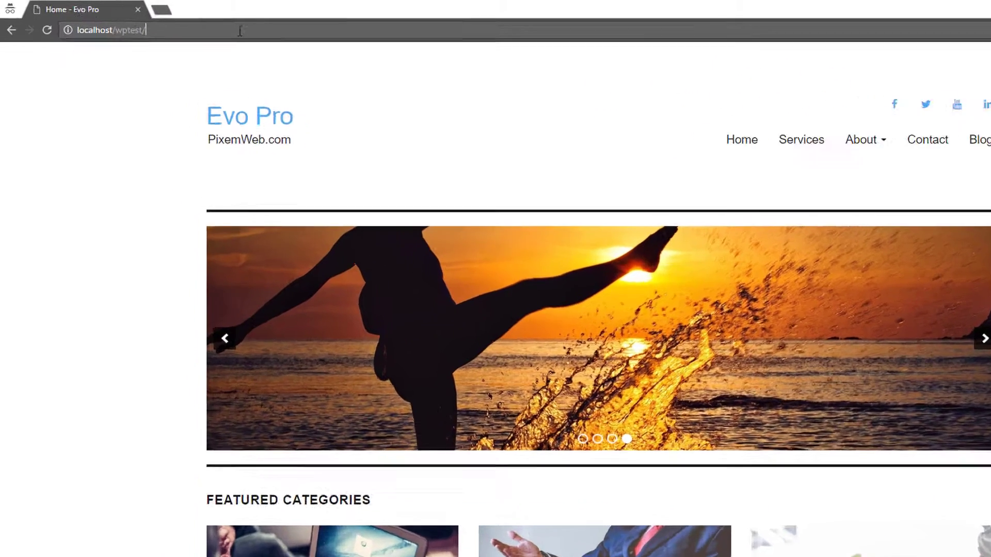
- Load the wp-admin dashboard and hover the Evo Pro site name in the toolbar
type("wp-admin/")
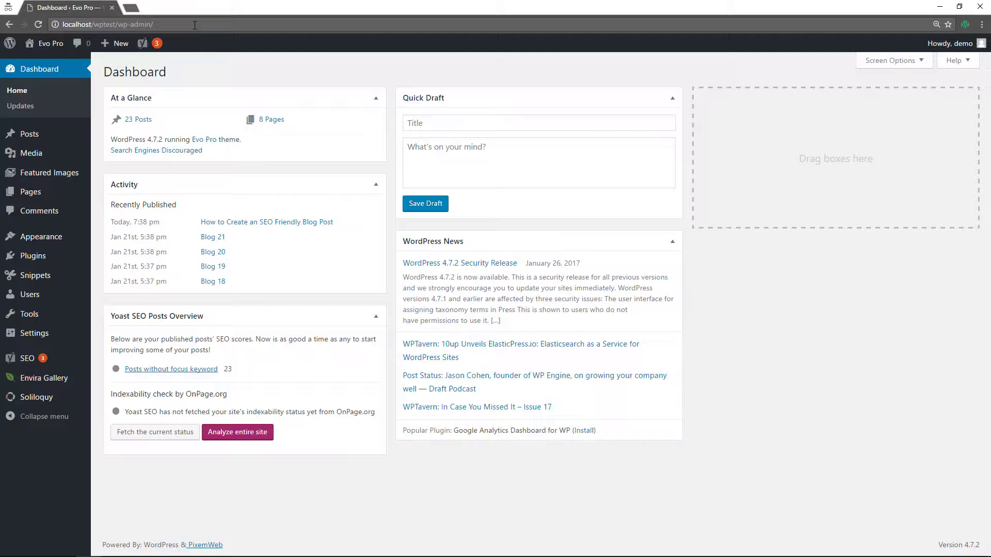
mouse_move(47, 47)
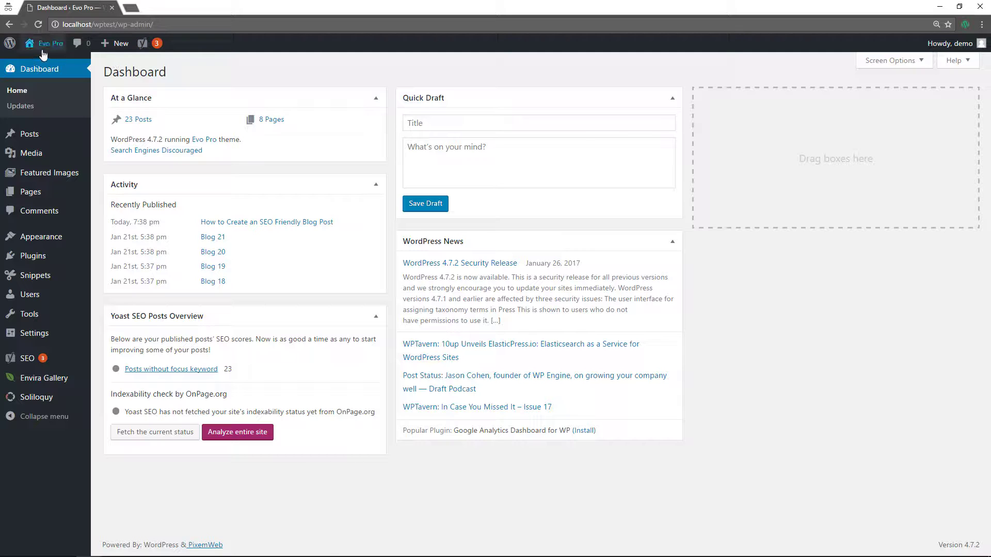
mouse_move(282, 64)
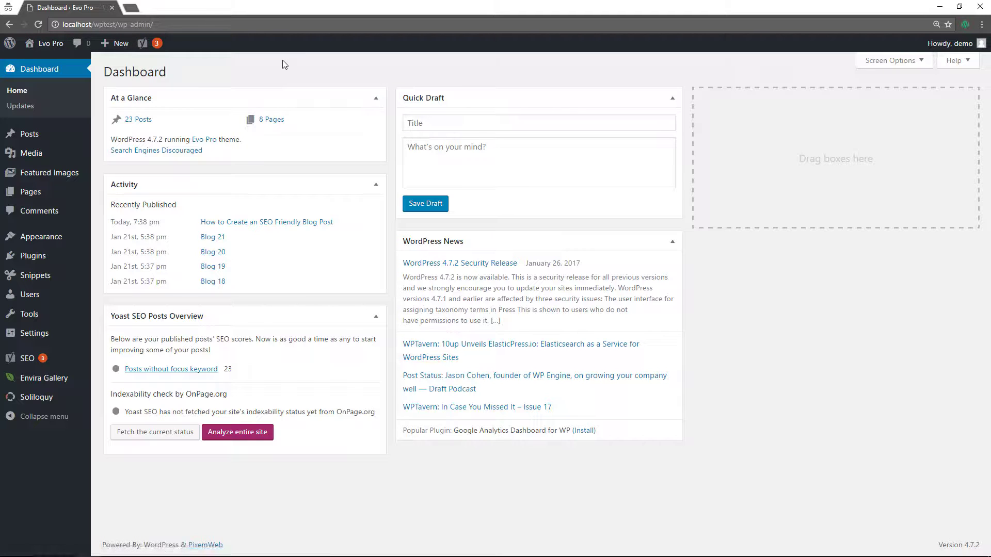
mouse_move(270, 144)
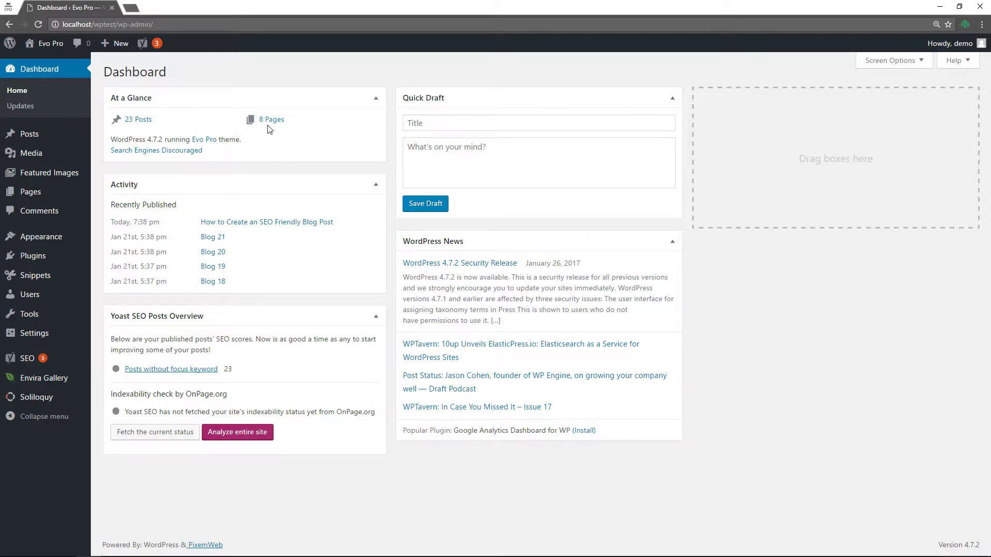
left_click(42, 43)
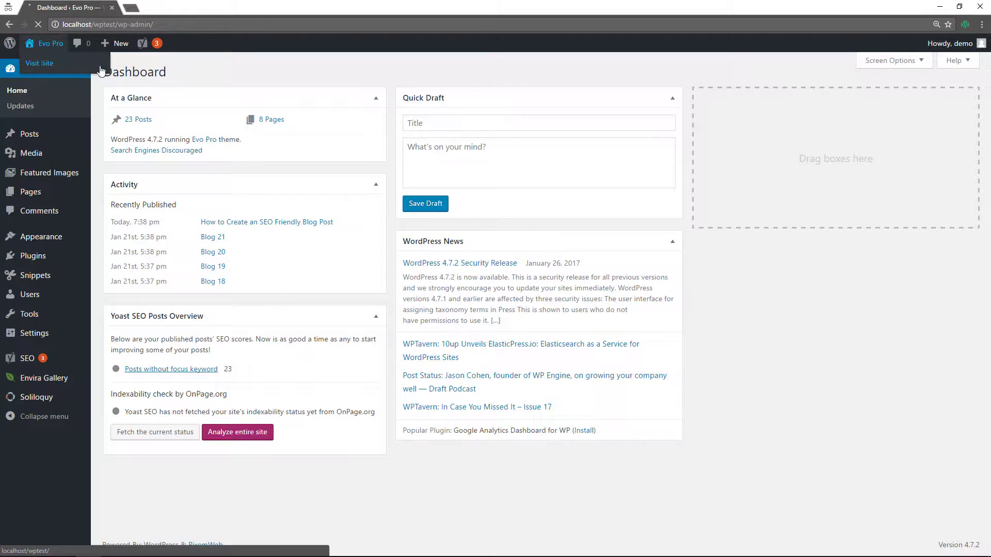
- Choose Visit Site from the Evo Pro toolbar menu
left_click(39, 63)
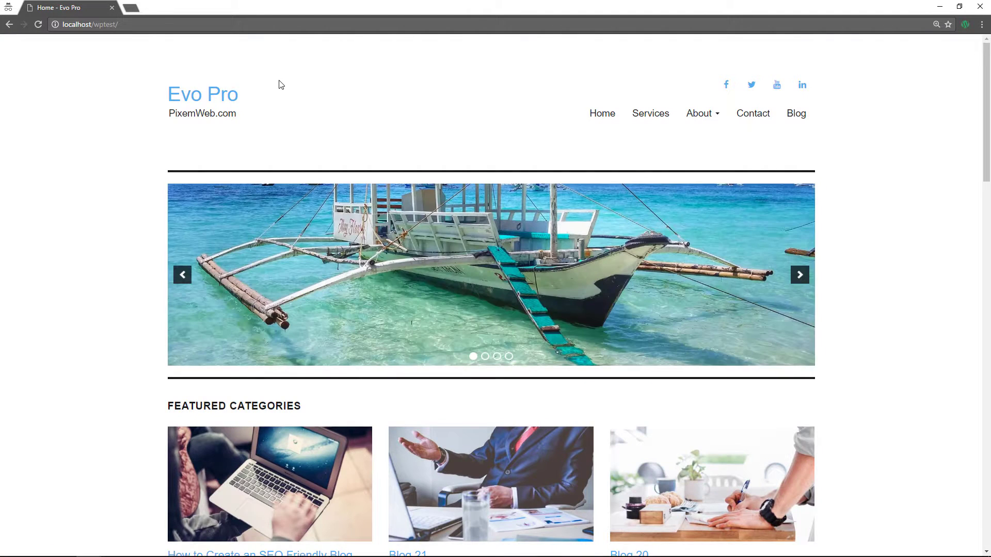
mouse_move(382, 91)
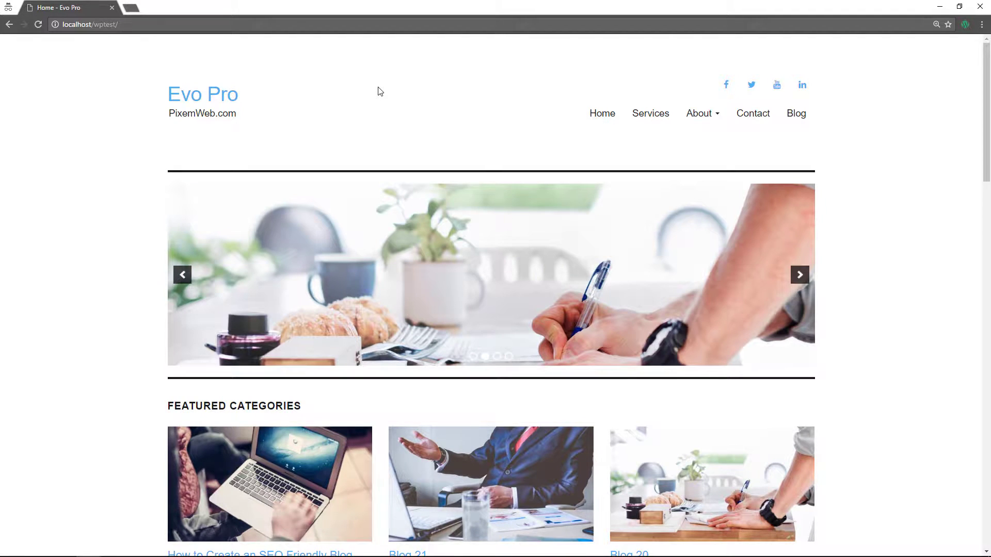
mouse_move(363, 99)
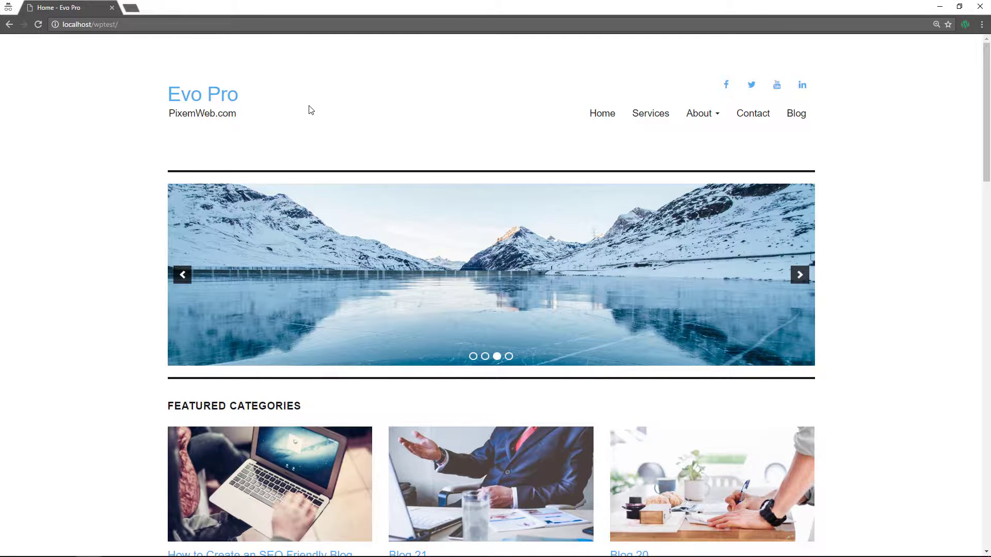
- Add // before the add_filter line 91 in functions.php and save
key("alt+tab")
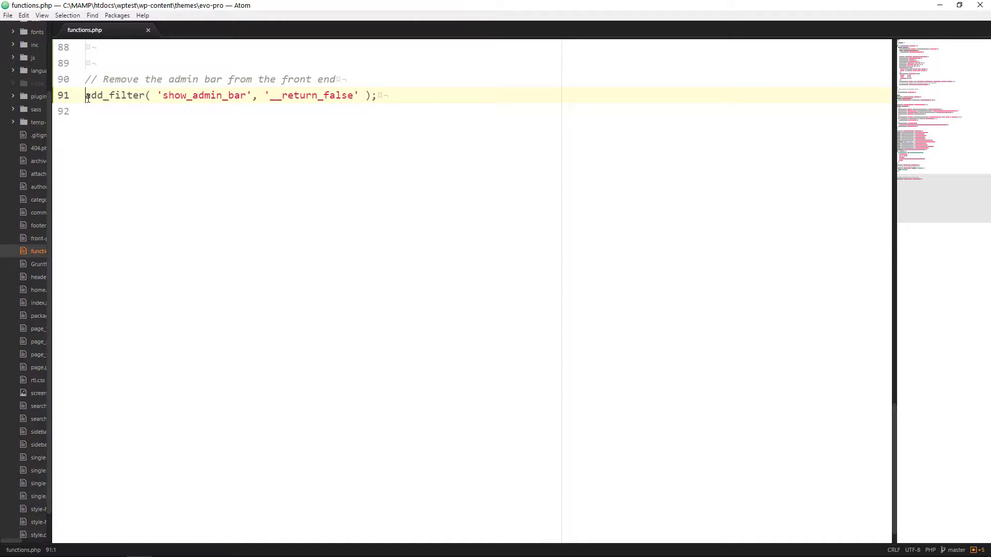
type("//")
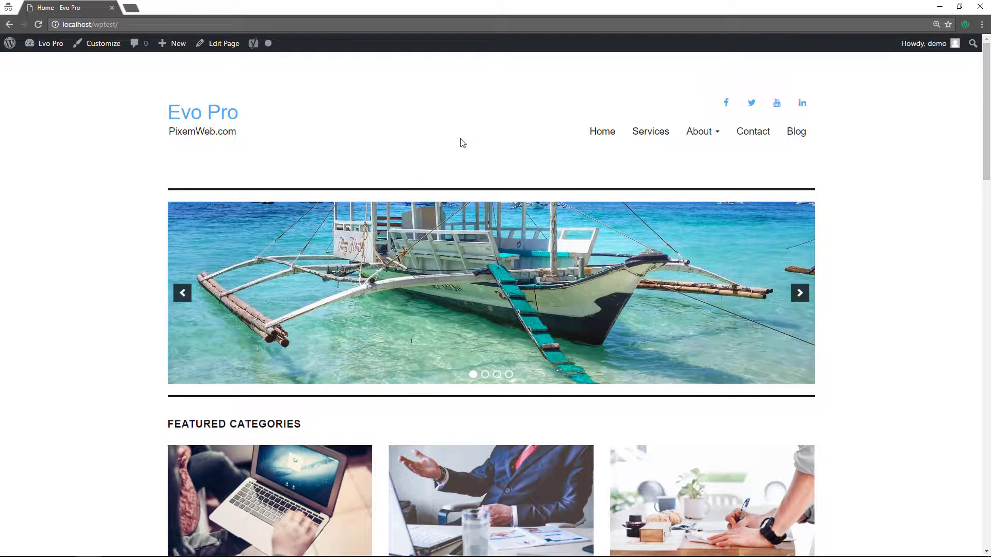
mouse_move(586, 54)
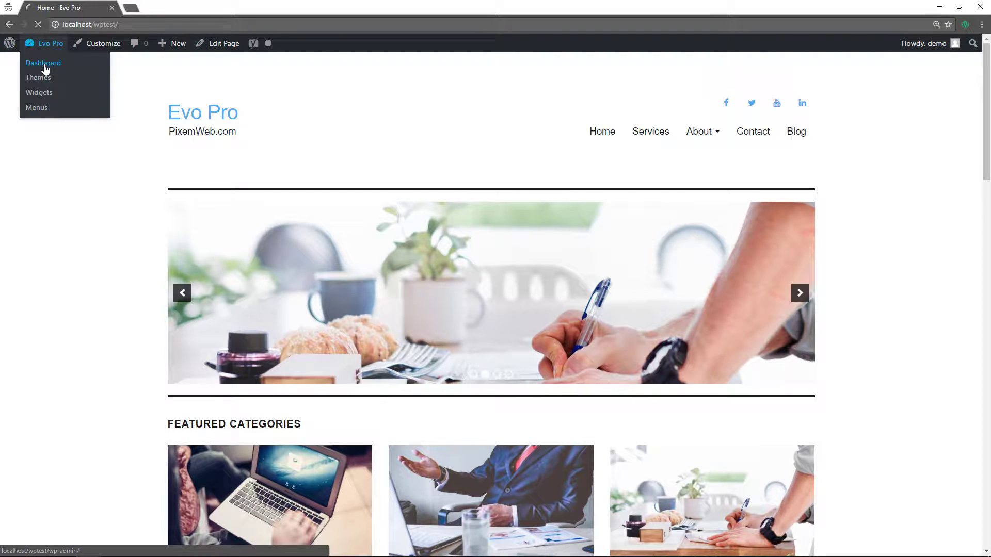
- Go to the Dashboard from the Evo Pro toolbar menu, then Snippets > Add New
left_click(44, 63)
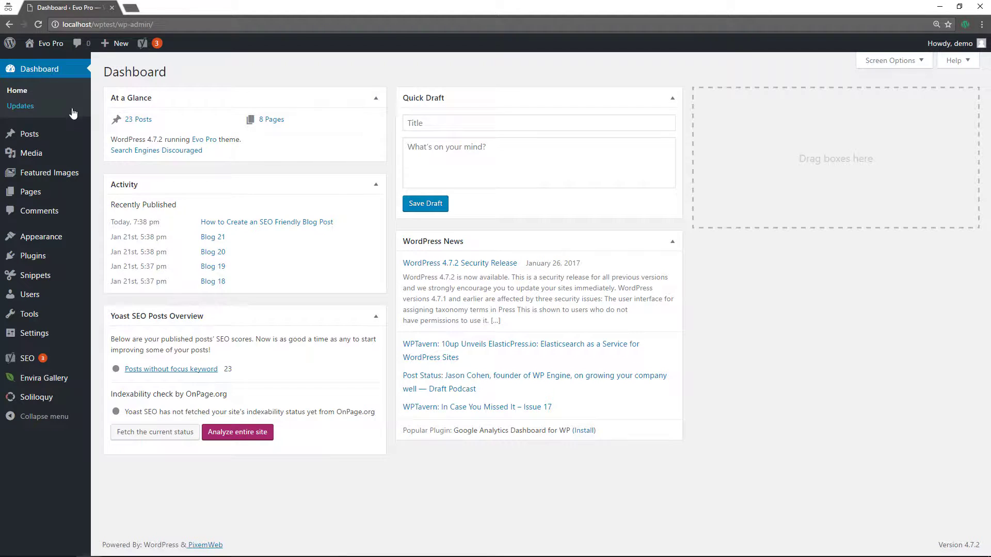
mouse_move(26, 256)
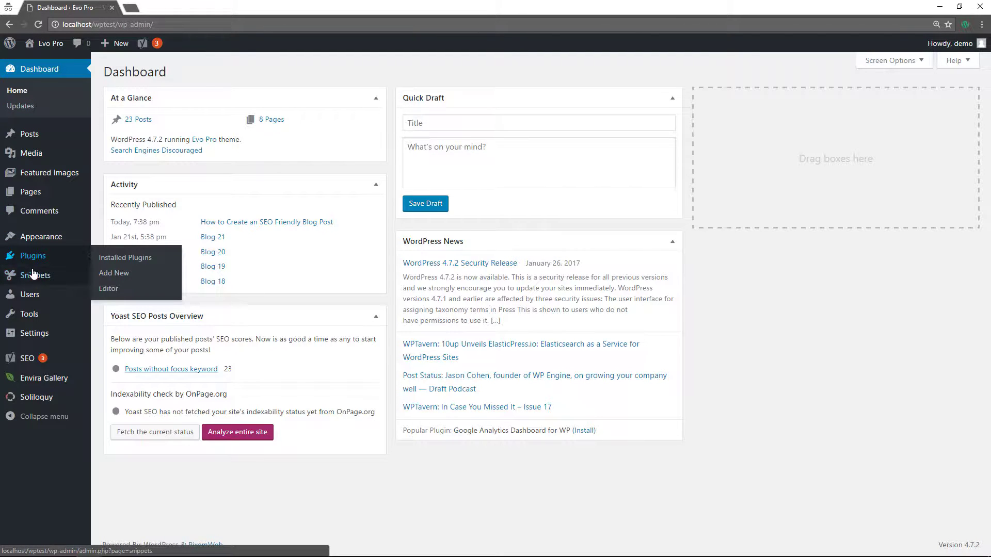
mouse_move(35, 275)
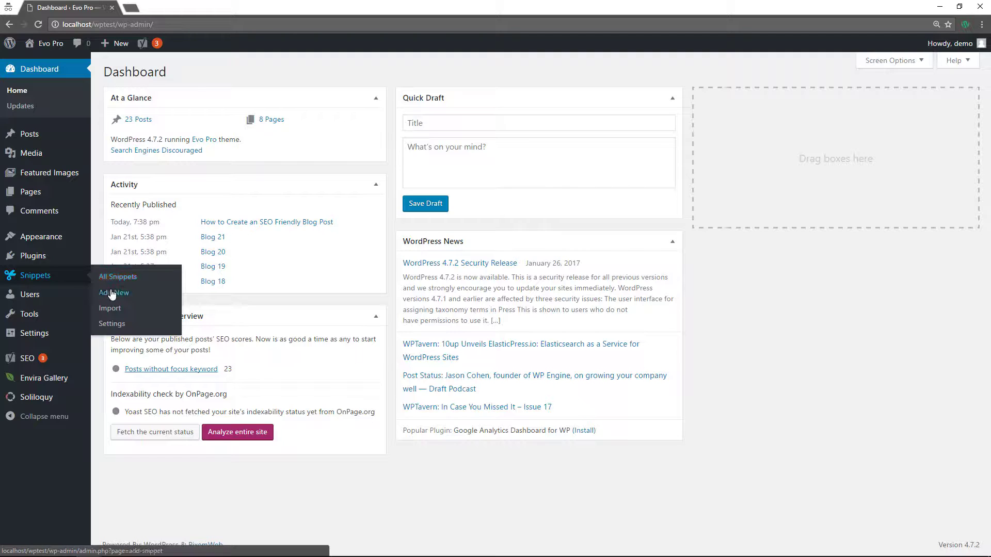
left_click(112, 293)
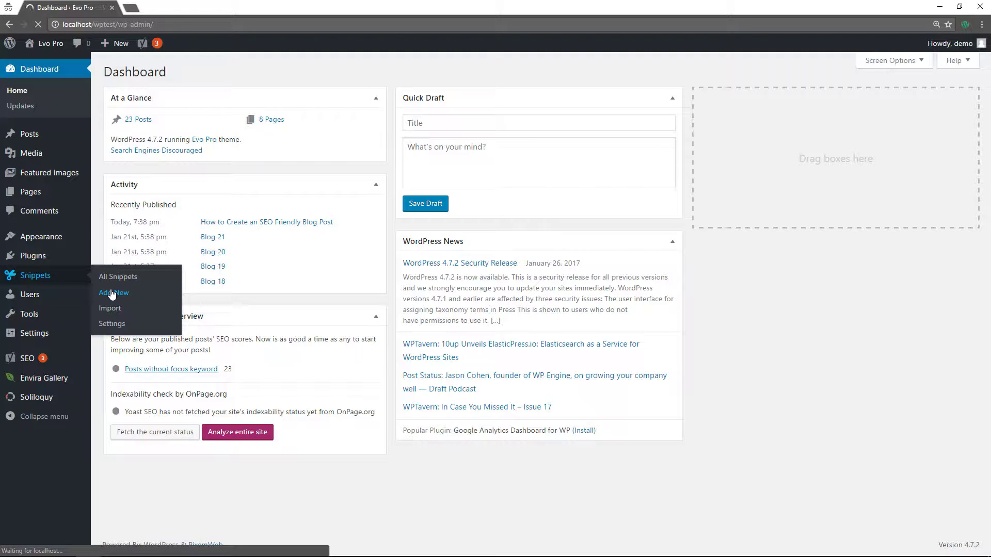
left_click(112, 293)
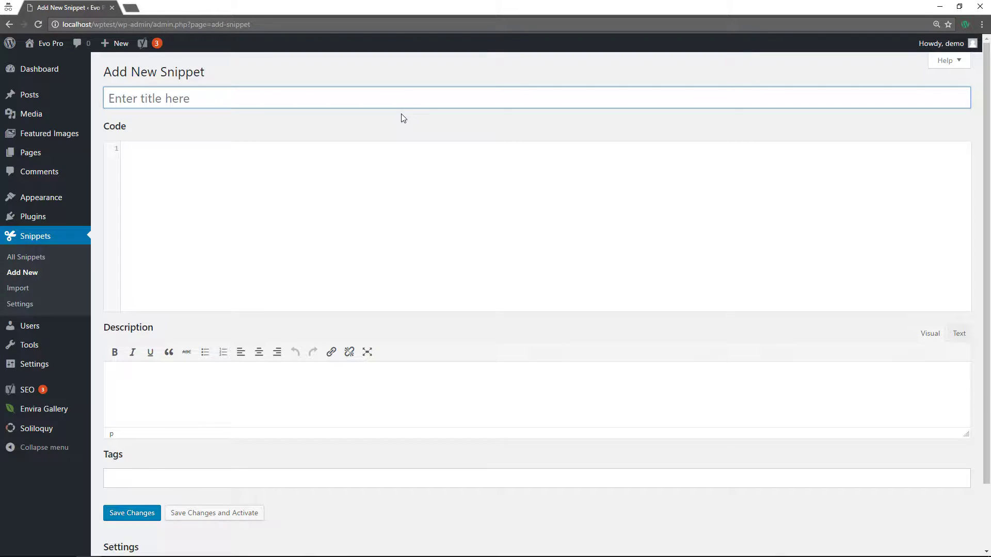
- Title the snippet 'Remove Admin Bar' with code add_filter( 'show_admin_bar', '__return_false' );
type("Rem")
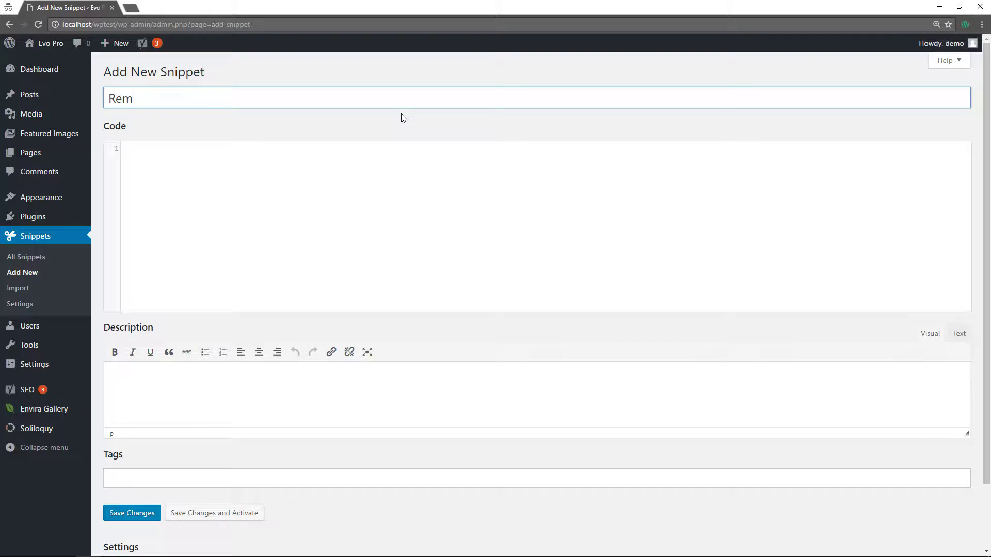
type("ove Admin Bar")
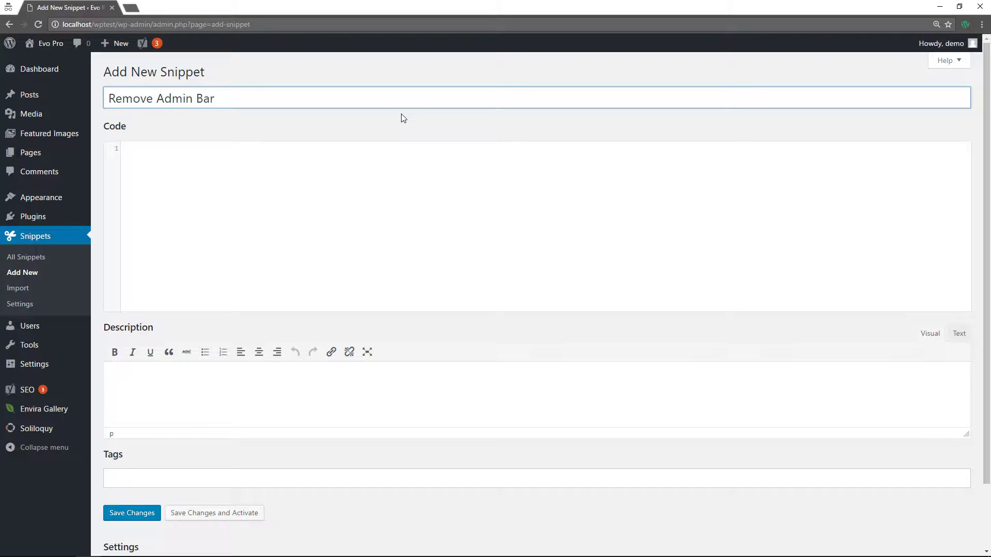
type("add_filter( 'show_admin_bar', '__return_false' );")
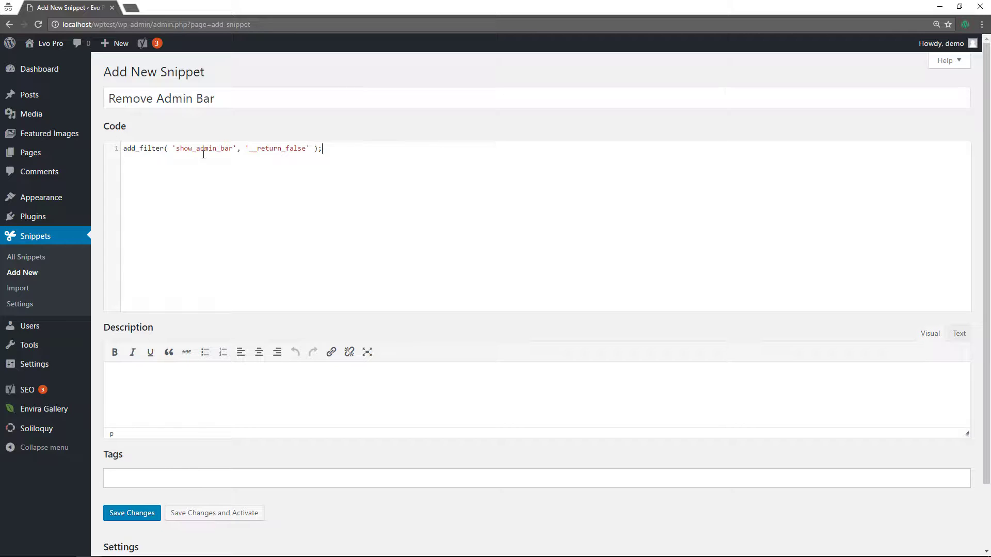
mouse_move(351, 252)
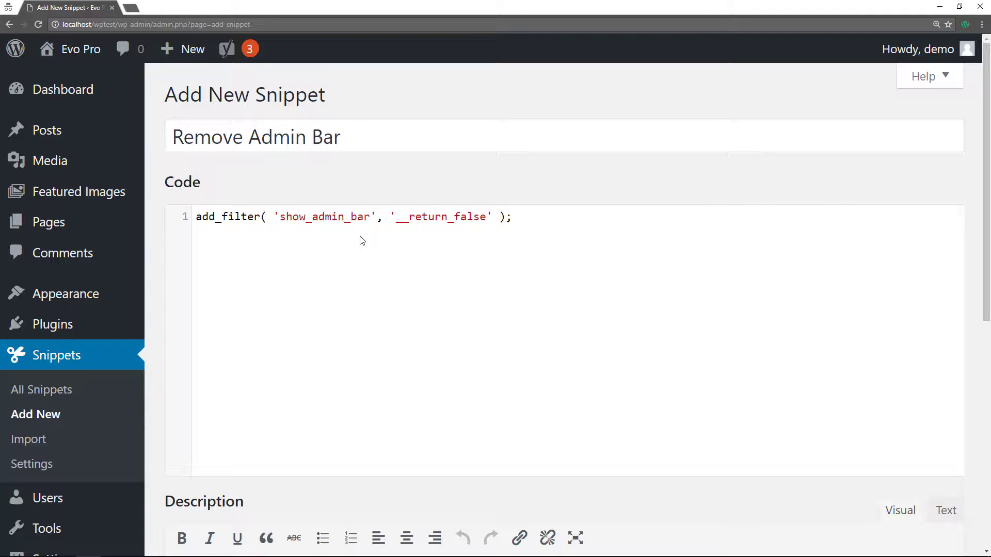
mouse_move(258, 233)
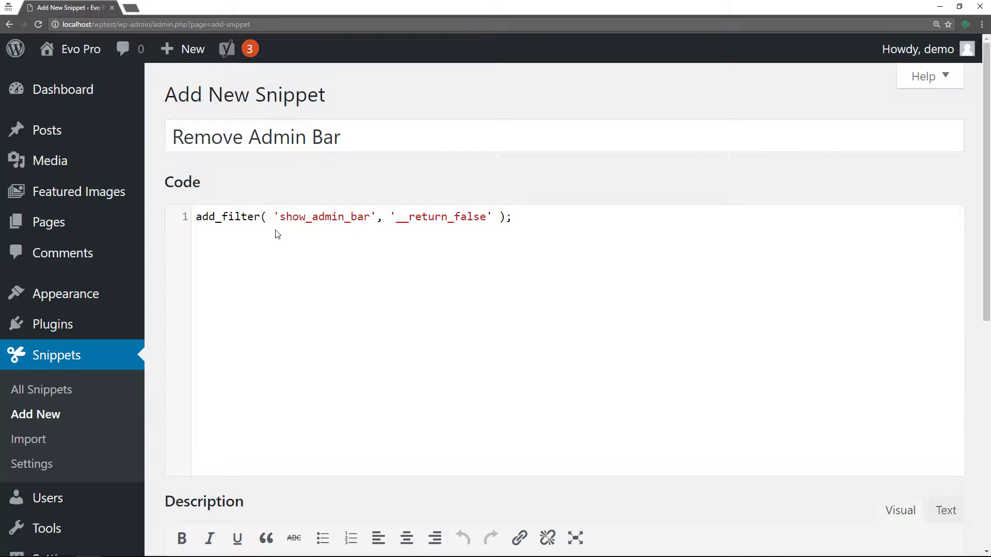
left_click(514, 217)
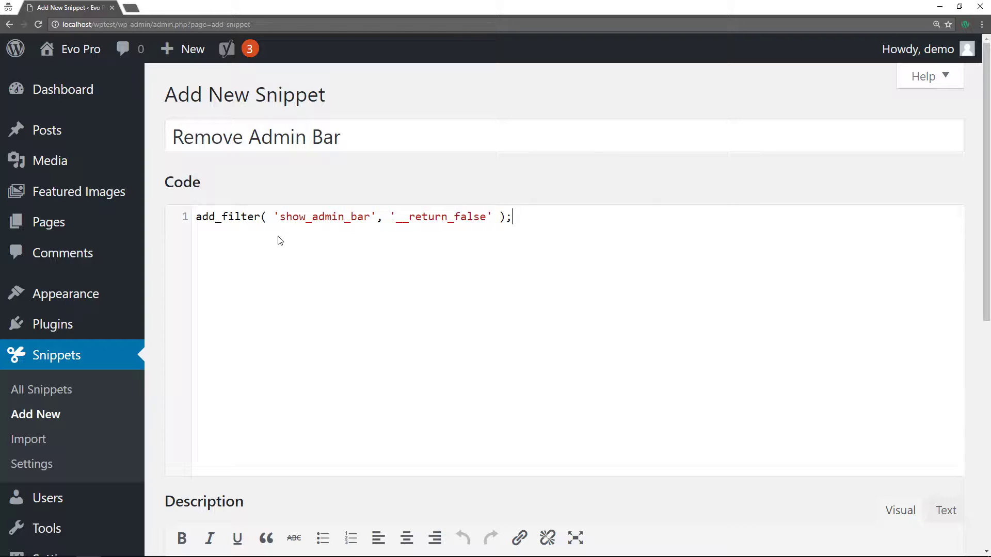
mouse_move(367, 227)
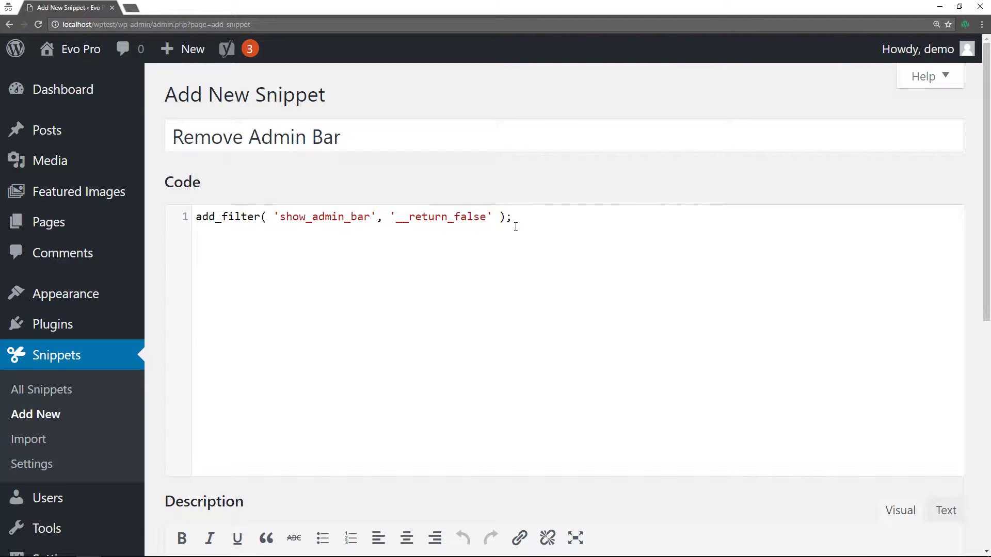
scroll("down", 3)
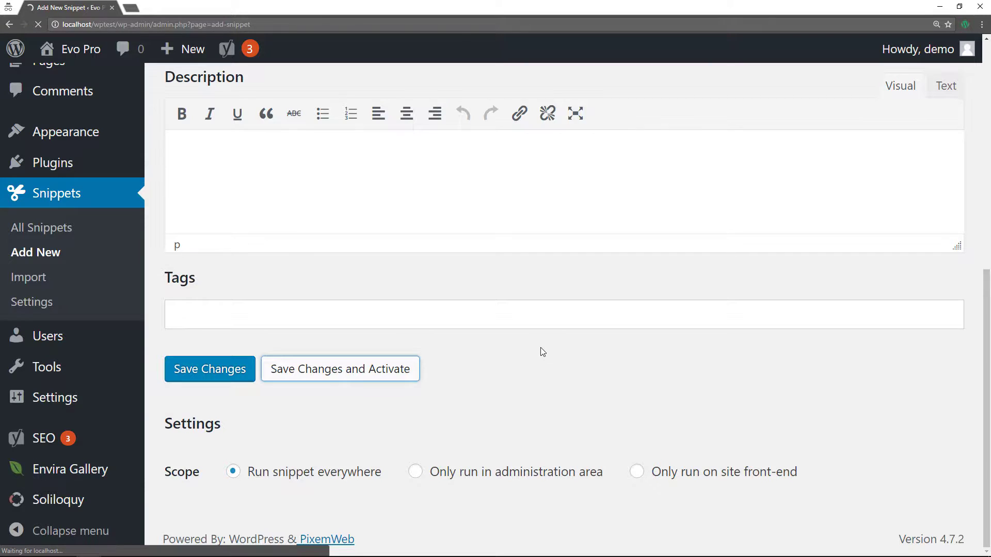
- Save and activate the snippet, deactivate Remove Admin Bar in All Snippets, then visit the site
left_click(341, 368)
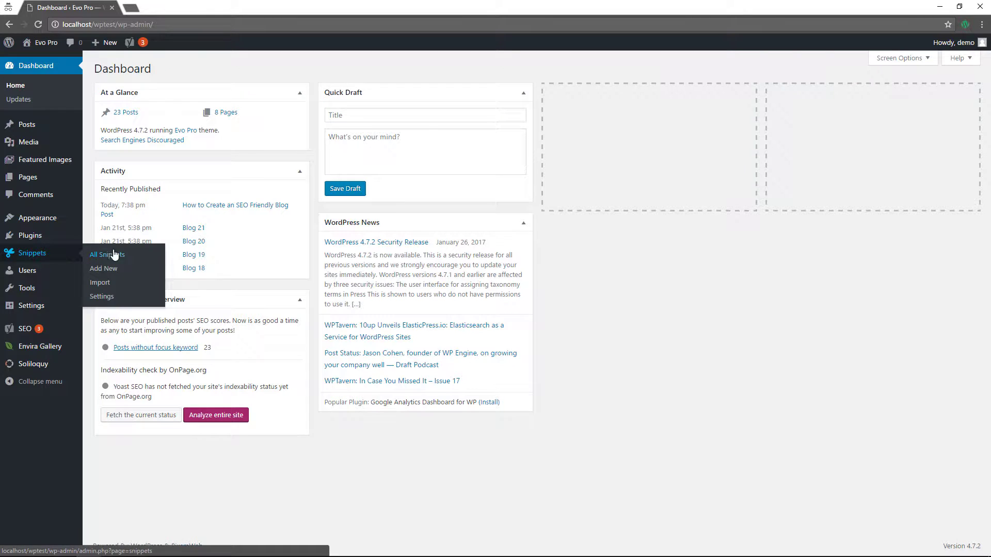
left_click(107, 254)
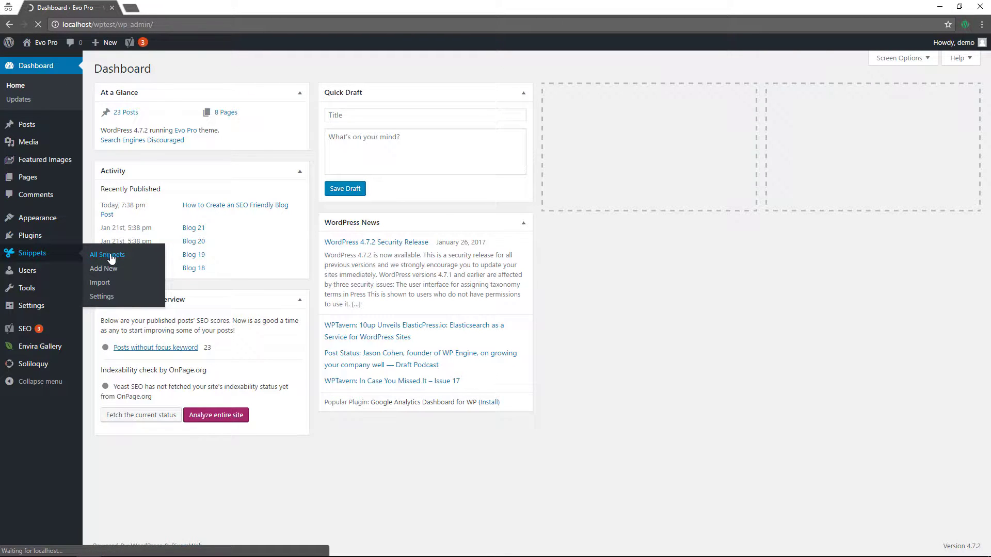
left_click(107, 254)
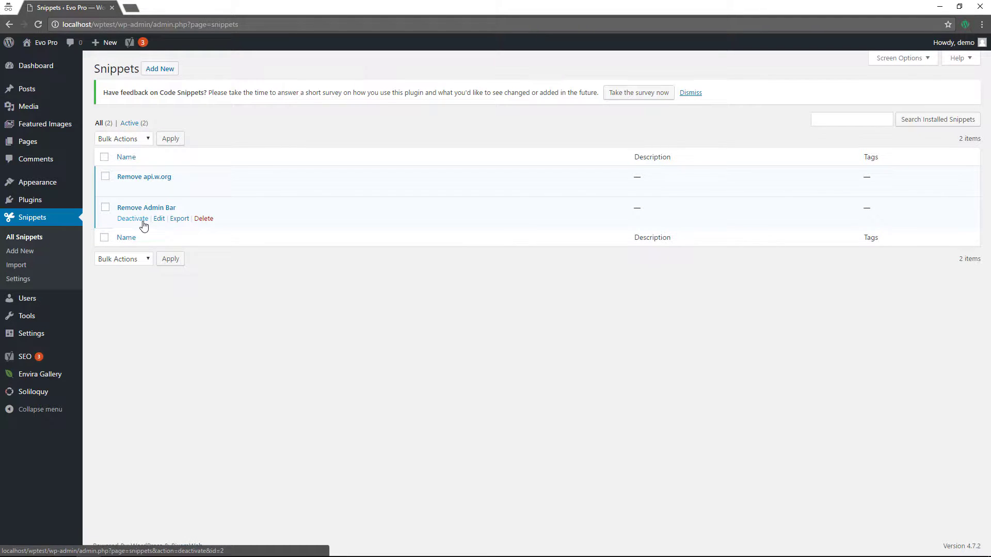
left_click(132, 219)
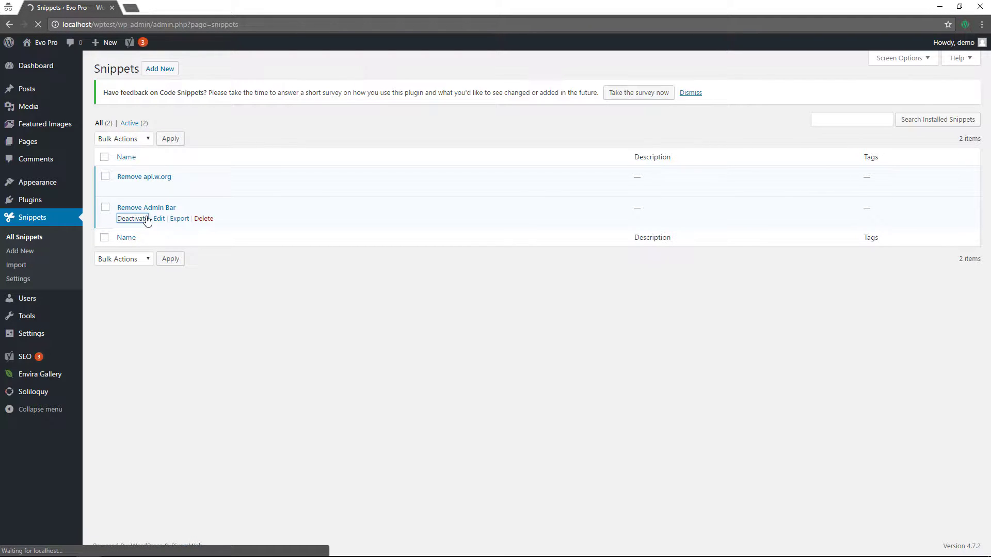
left_click(132, 218)
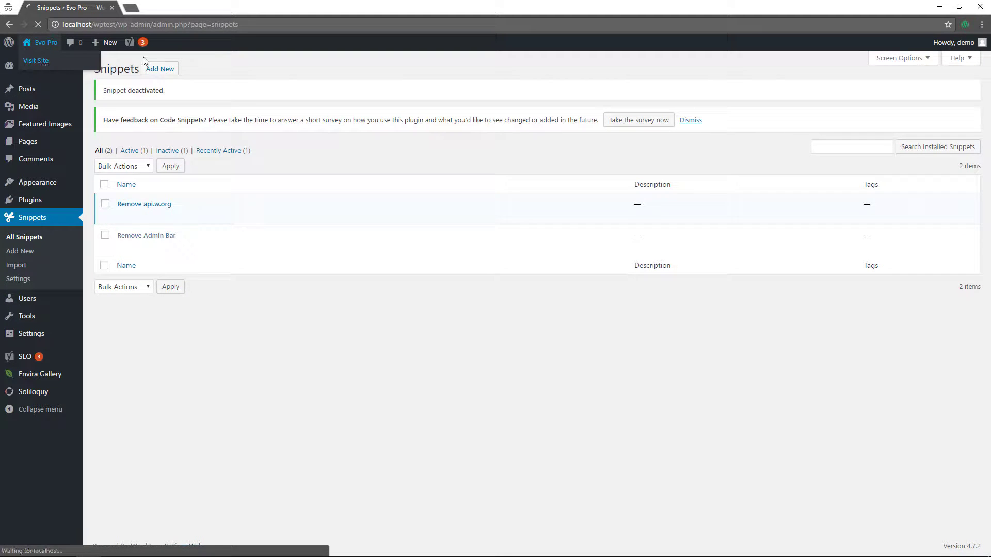
left_click(33, 60)
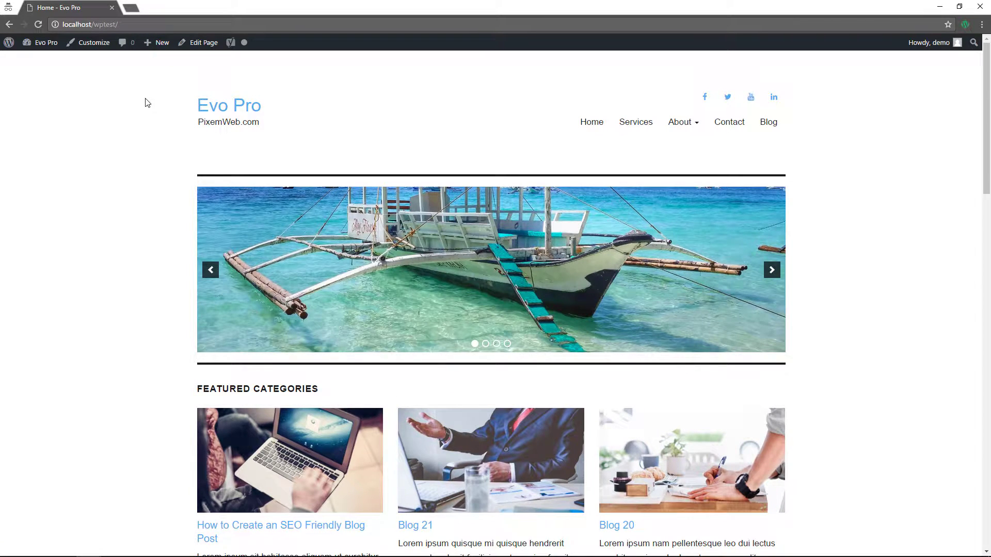
- Scroll the home page showing the admin bar, then choose Dashboard from the site-name menu
scroll("down", 3)
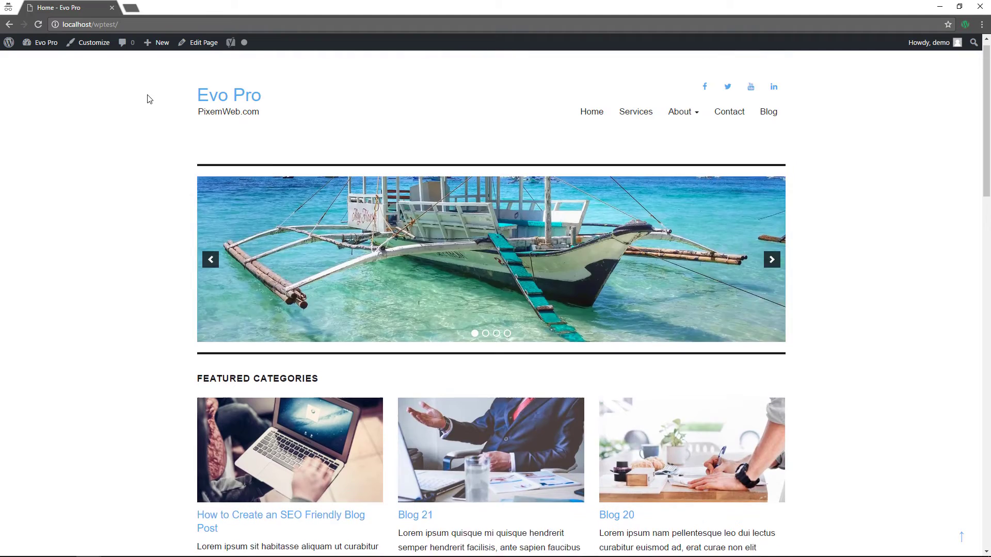
left_click(41, 53)
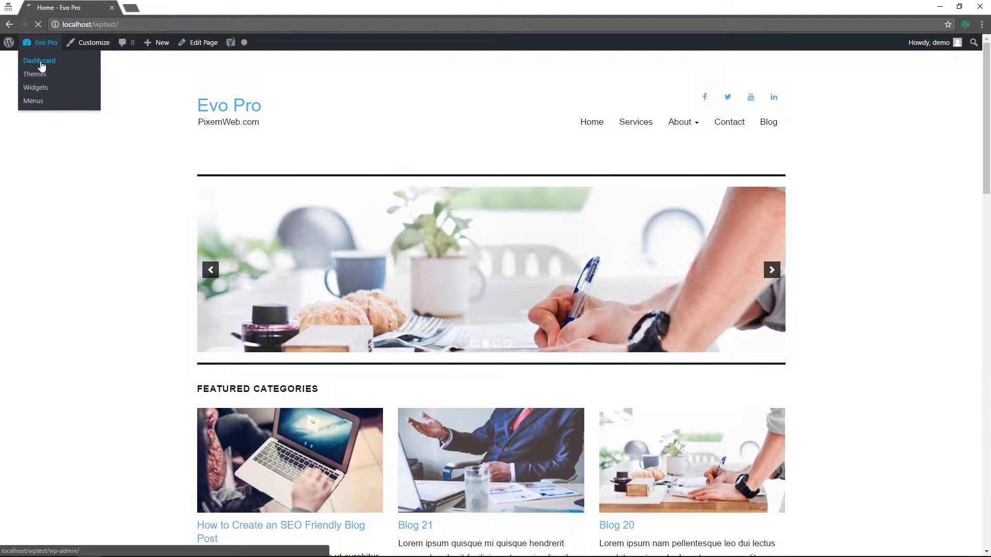
left_click(38, 61)
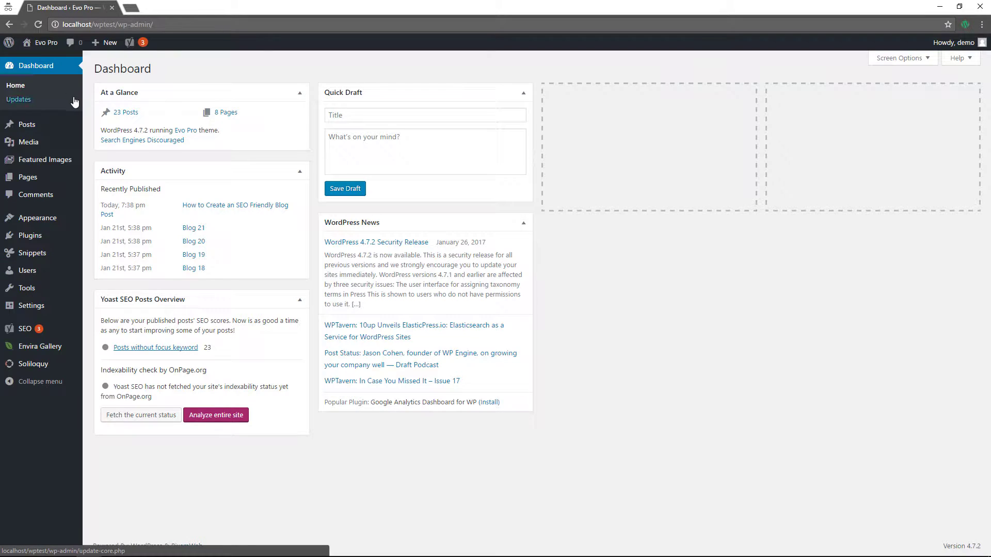
mouse_move(27, 270)
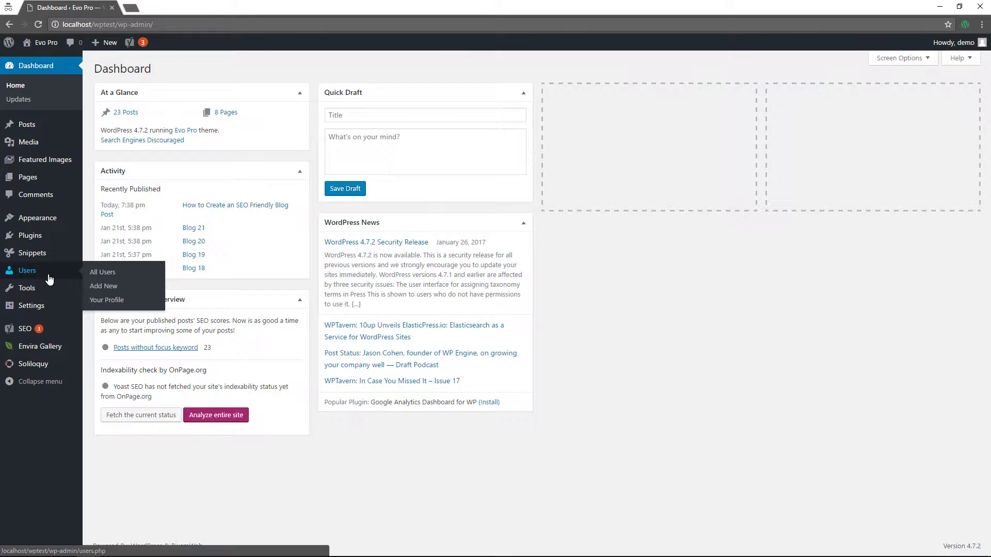
- Uncheck Show Toolbar when viewing site in Your Profile, update it, and visit the site
left_click(106, 300)
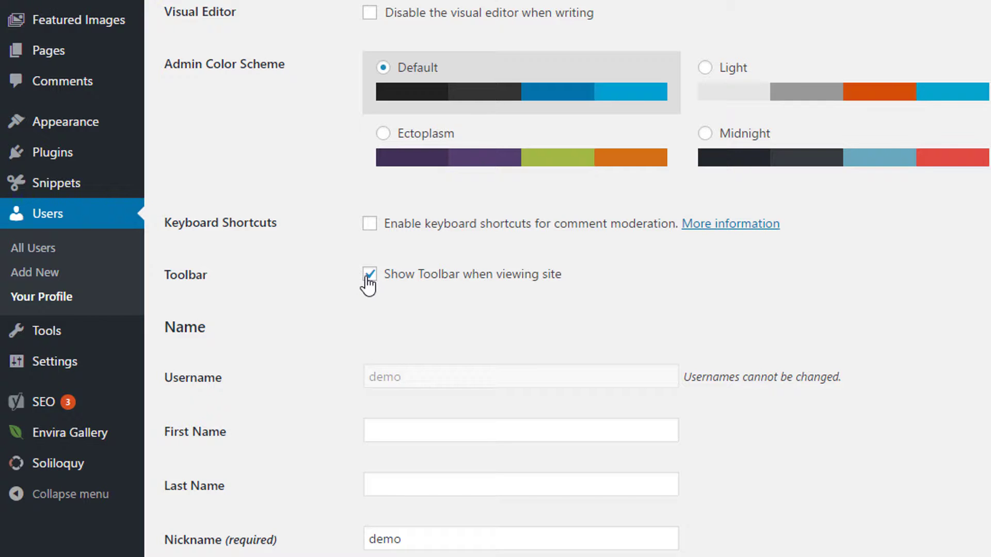
scroll("down", 3)
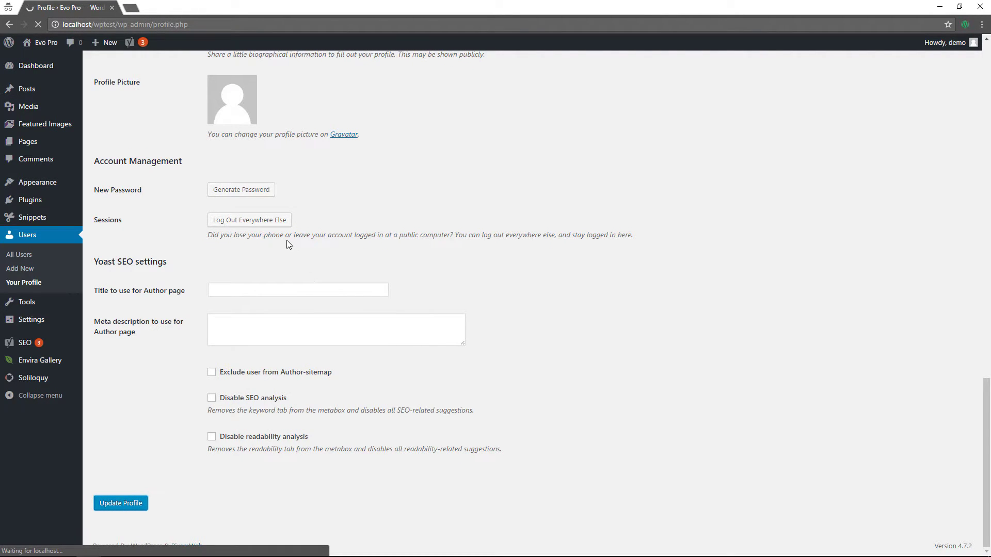
left_click(120, 504)
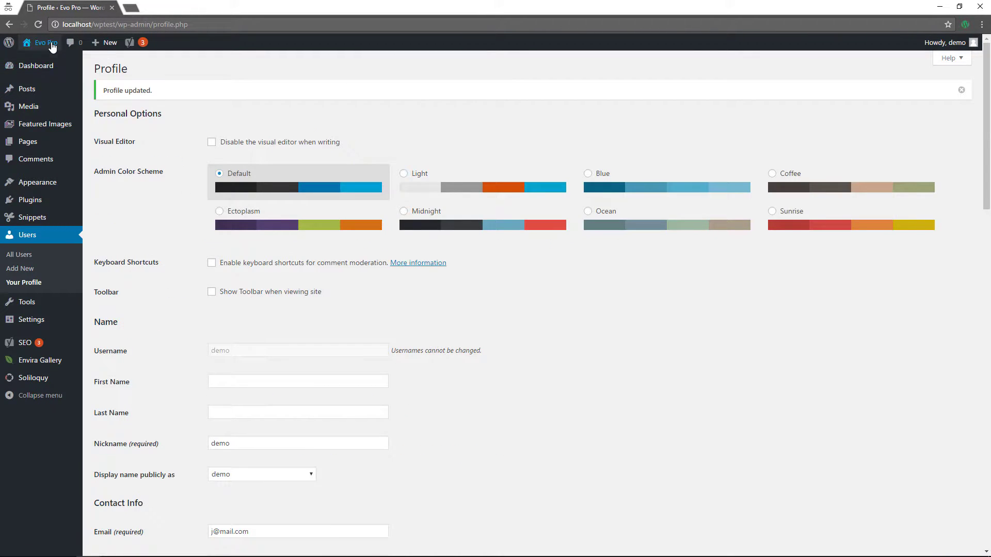
left_click(37, 42)
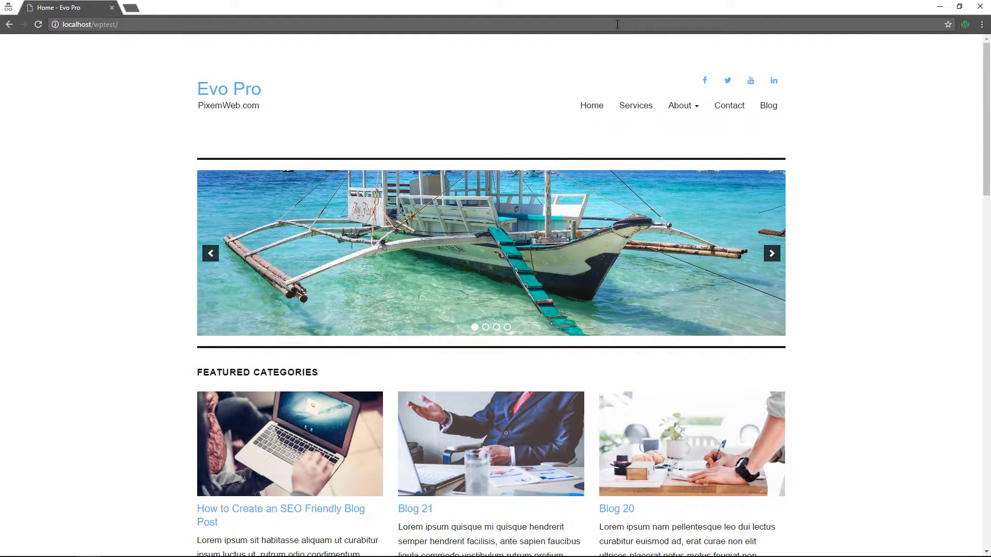
- Re-tick 'Show Toolbar when viewing site', update the profile, and visit the Evo Pro site
type("wp-admin/")
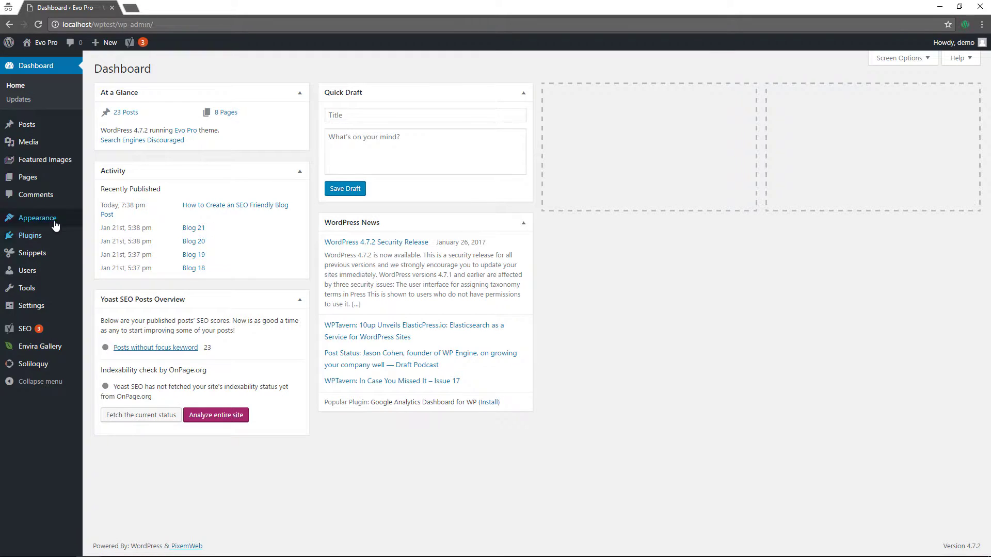
left_click(27, 270)
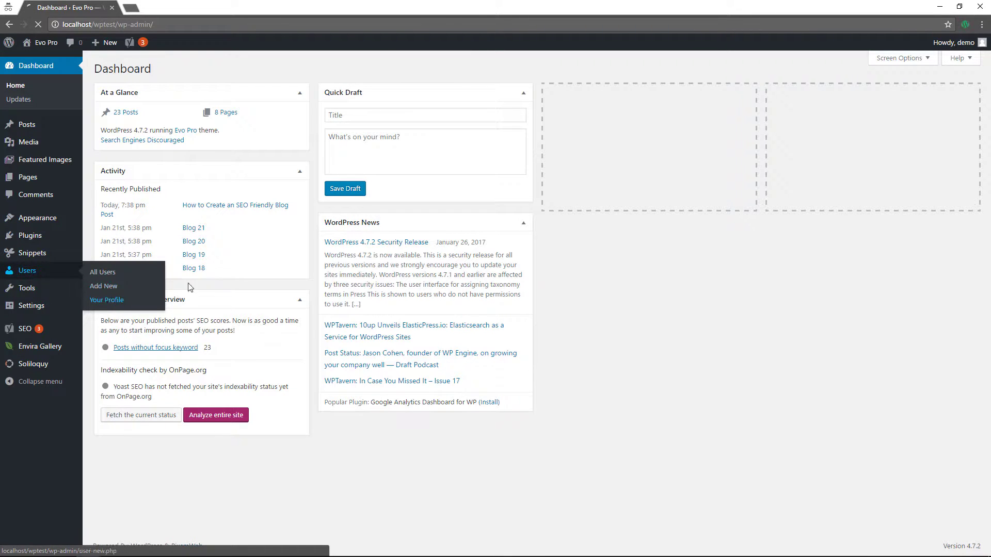
left_click(106, 300)
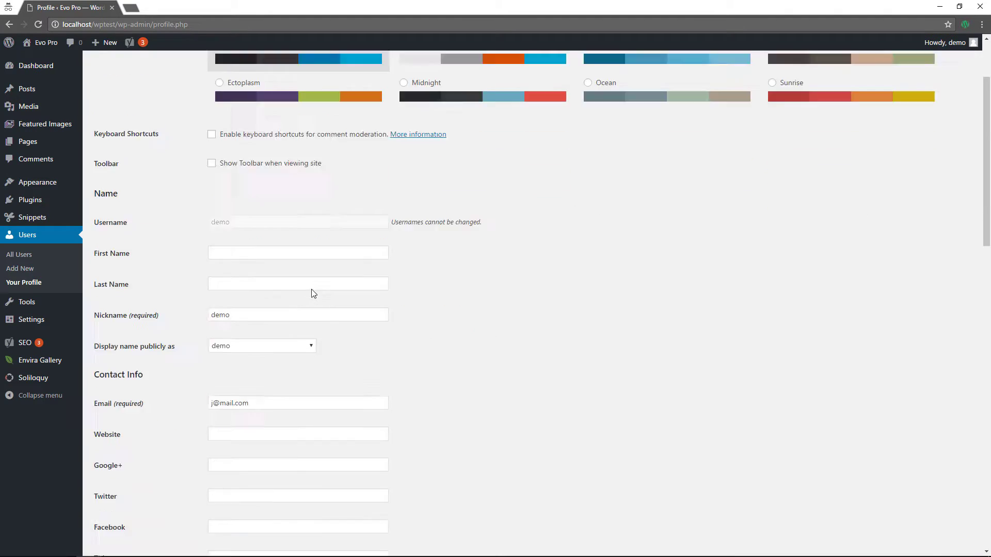
scroll("up", 3)
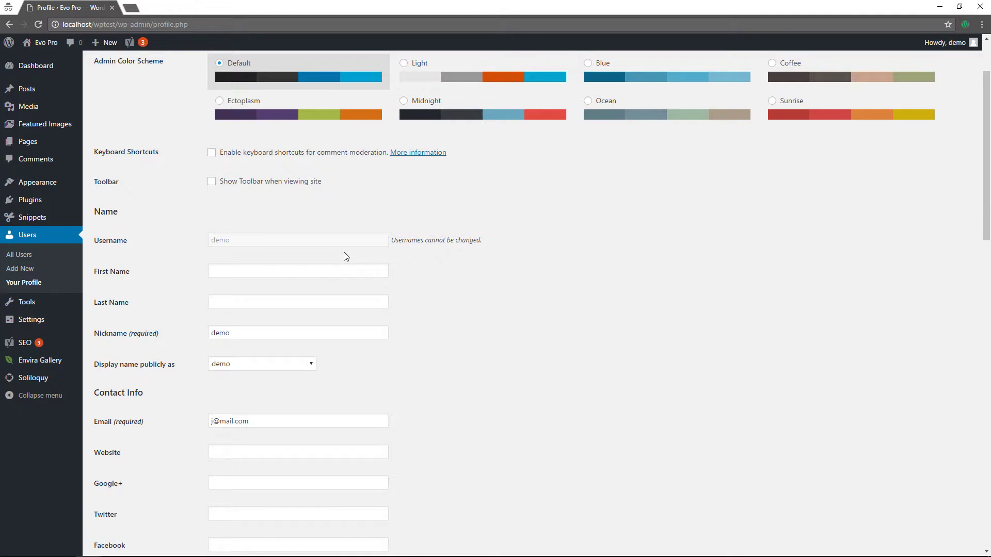
scroll("down", 3)
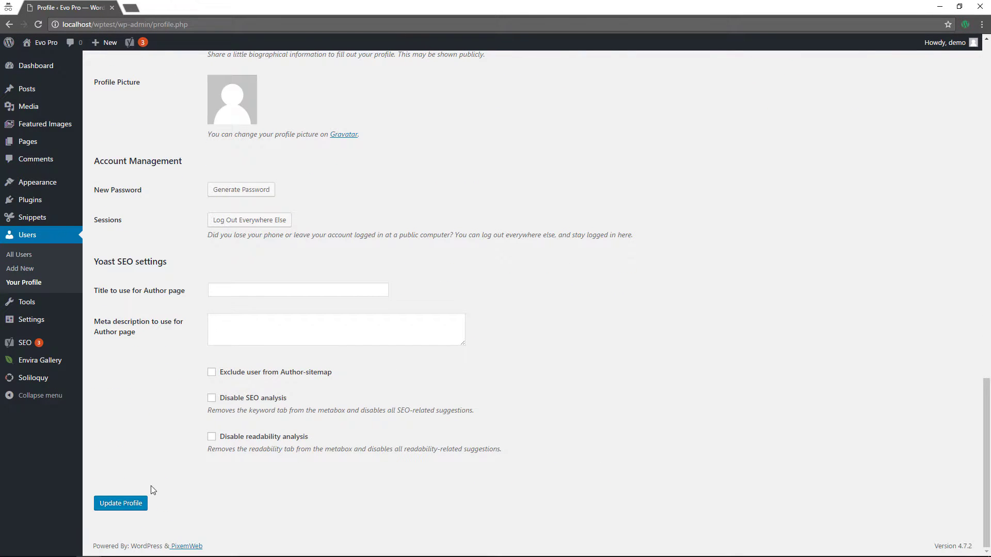
left_click(121, 503)
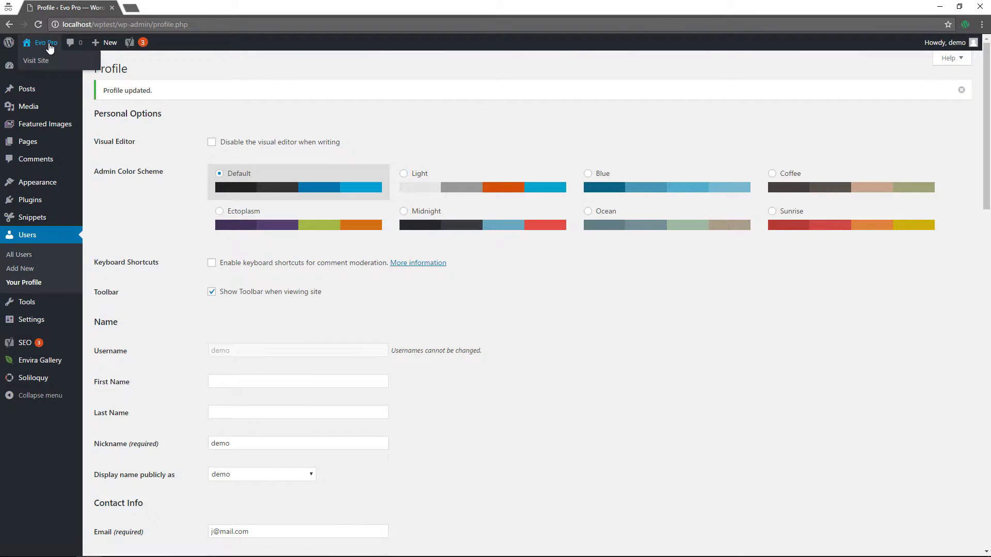
left_click(33, 60)
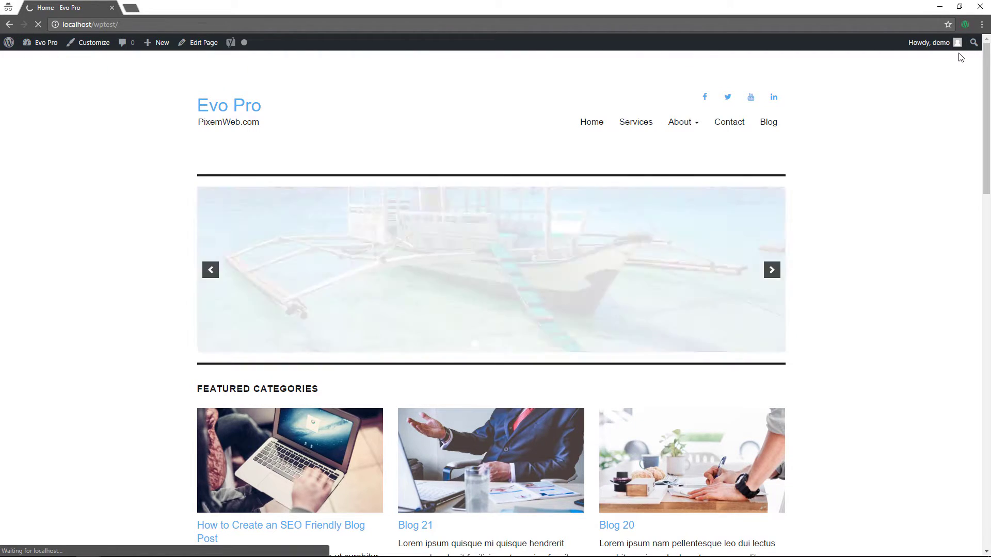
left_click(46, 42)
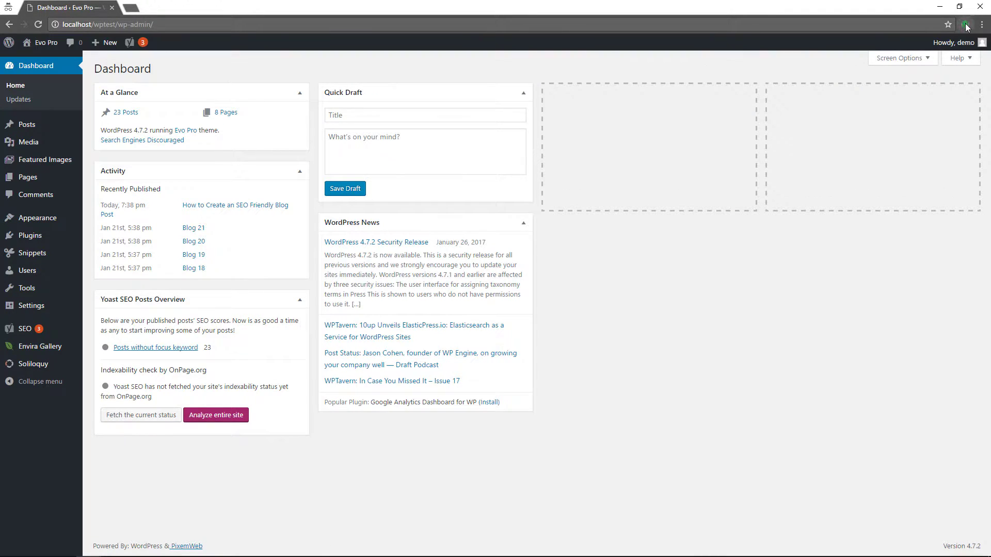
mouse_move(46, 42)
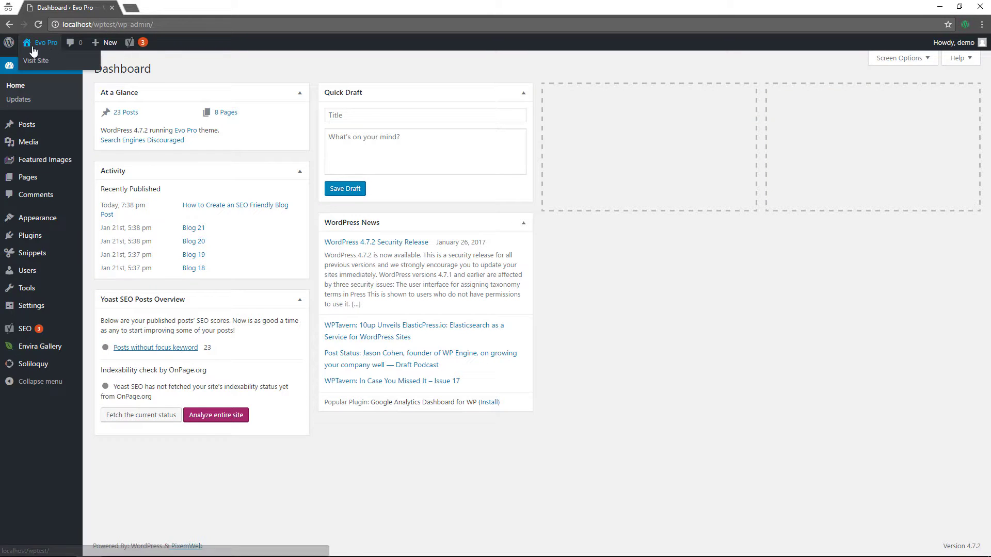
left_click(33, 60)
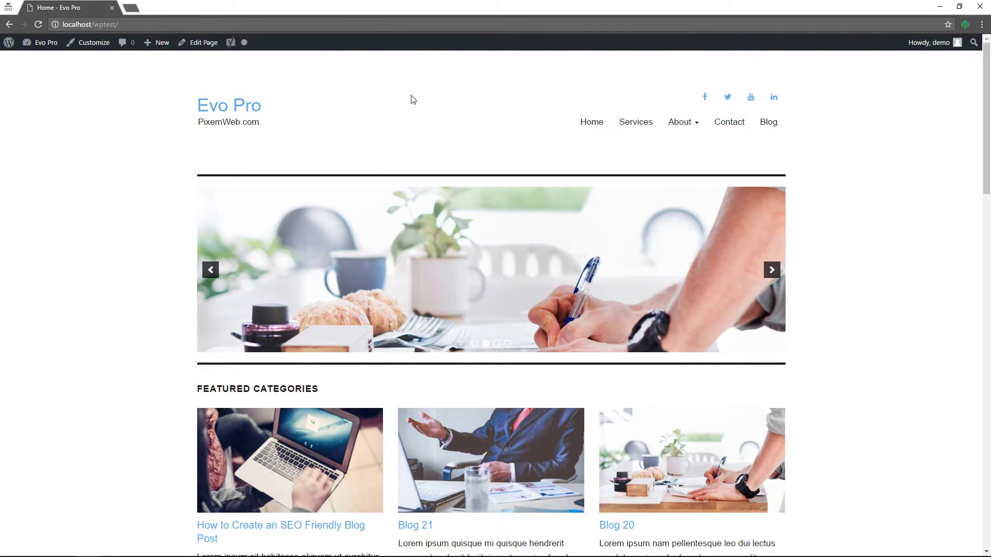
mouse_move(751, 80)
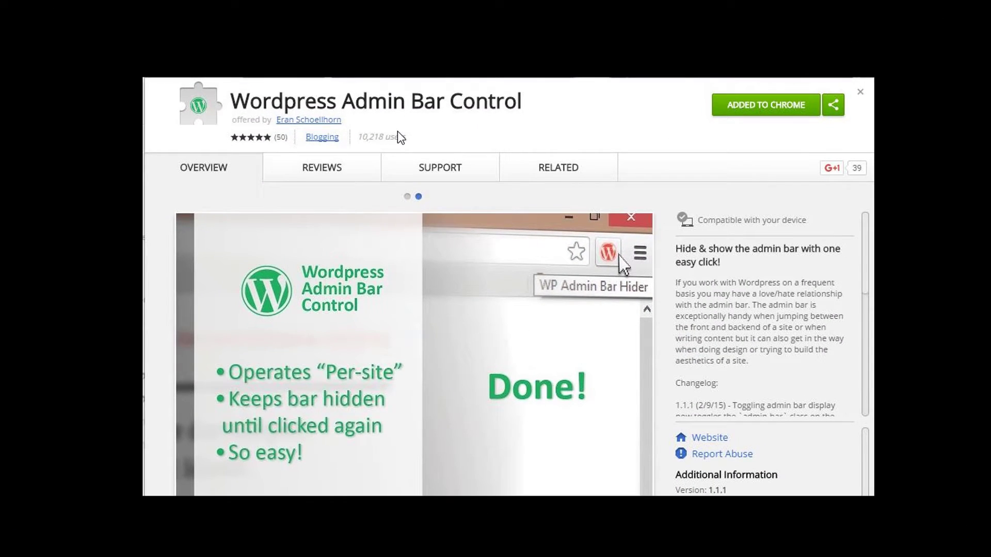
mouse_move(414, 153)
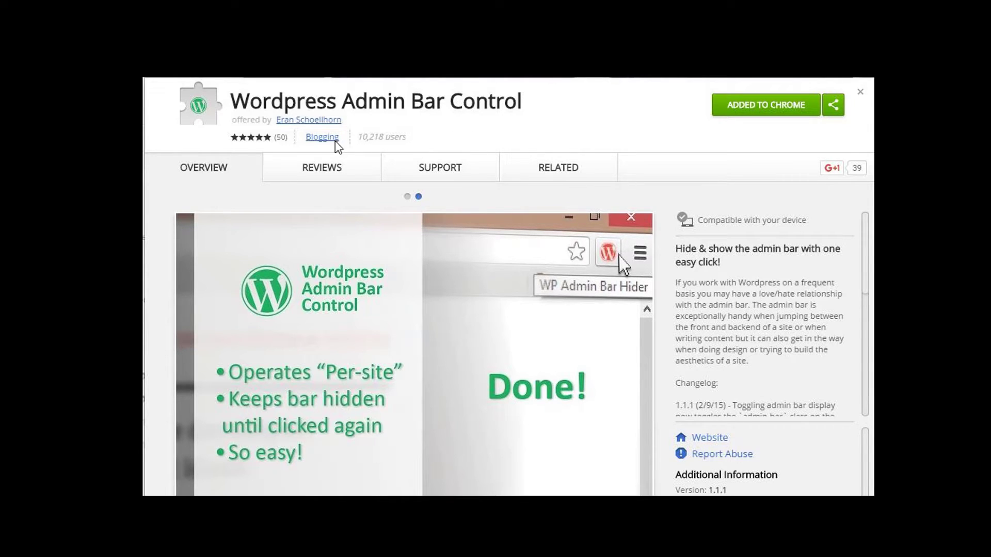
mouse_move(348, 162)
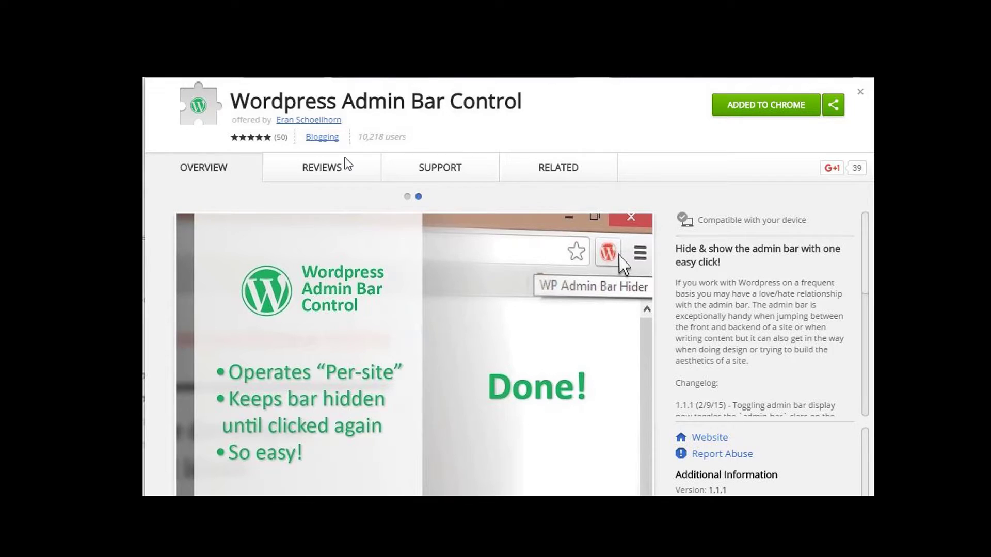
mouse_move(507, 127)
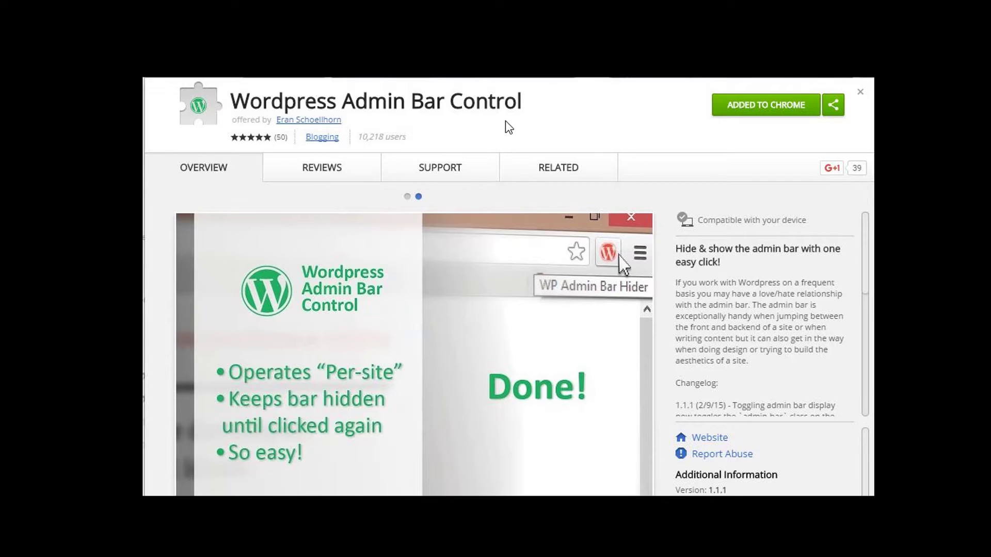
mouse_move(732, 288)
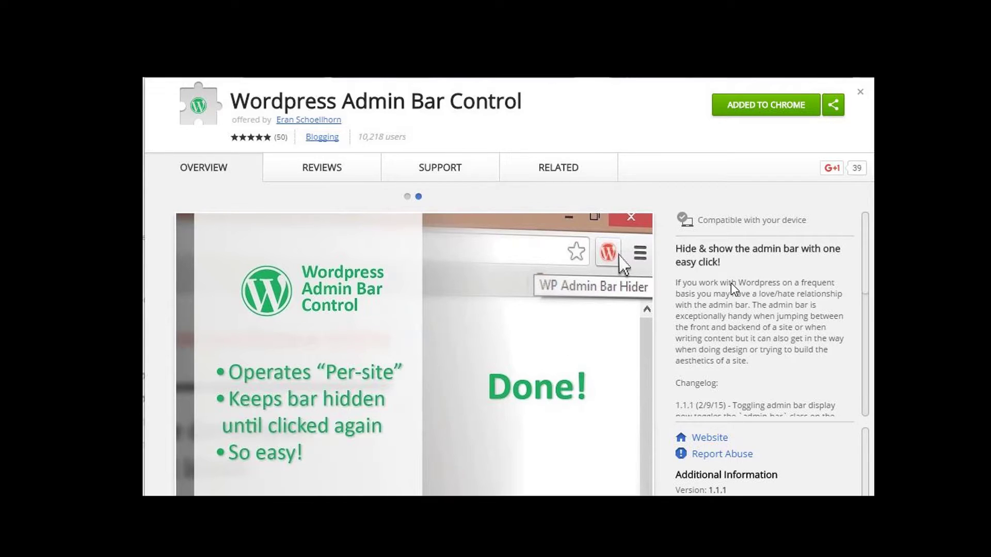
mouse_move(727, 291)
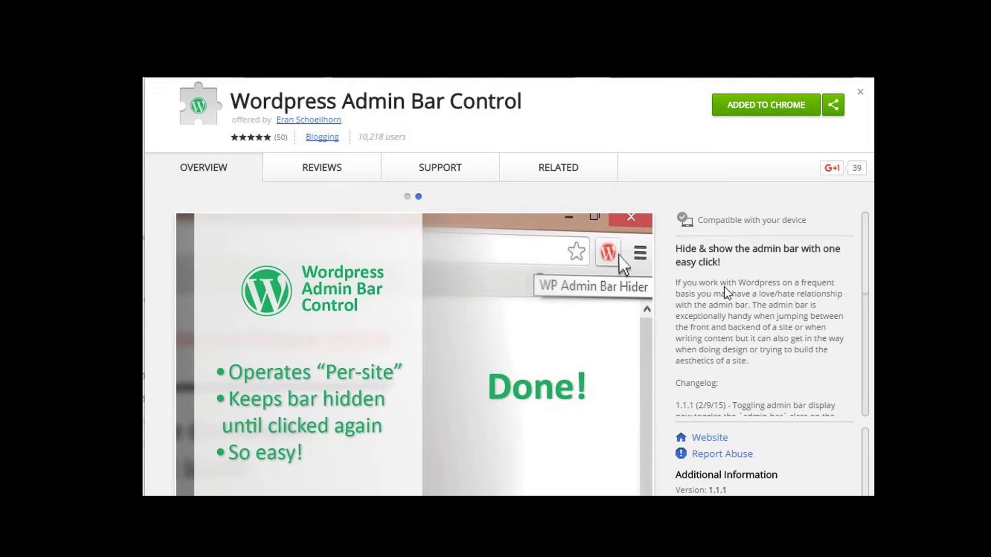
mouse_move(942, 142)
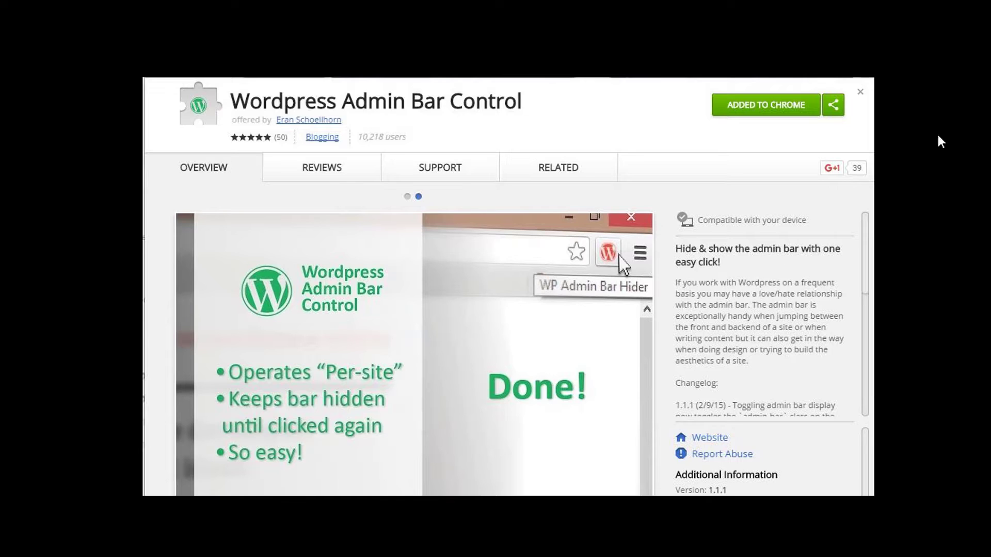
mouse_move(284, 234)
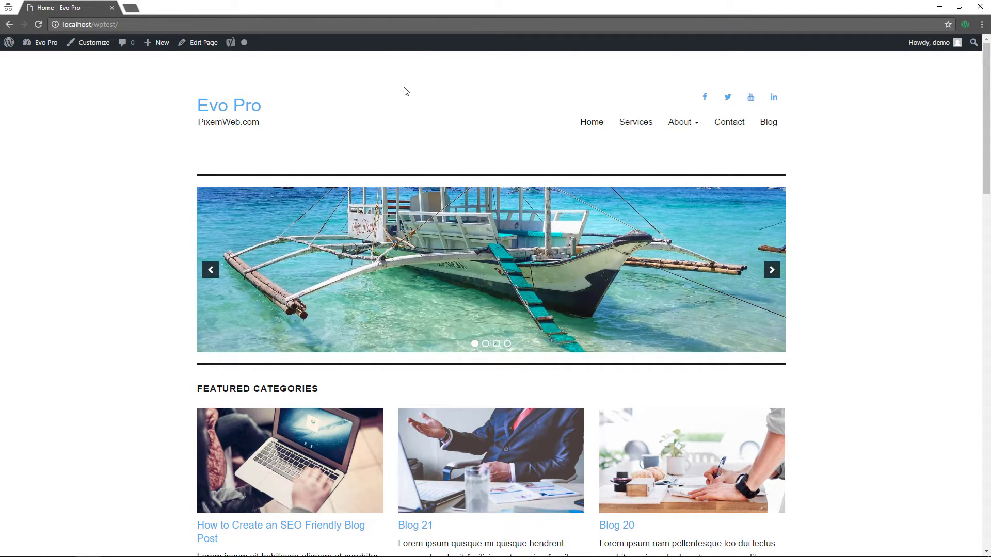
mouse_move(638, 82)
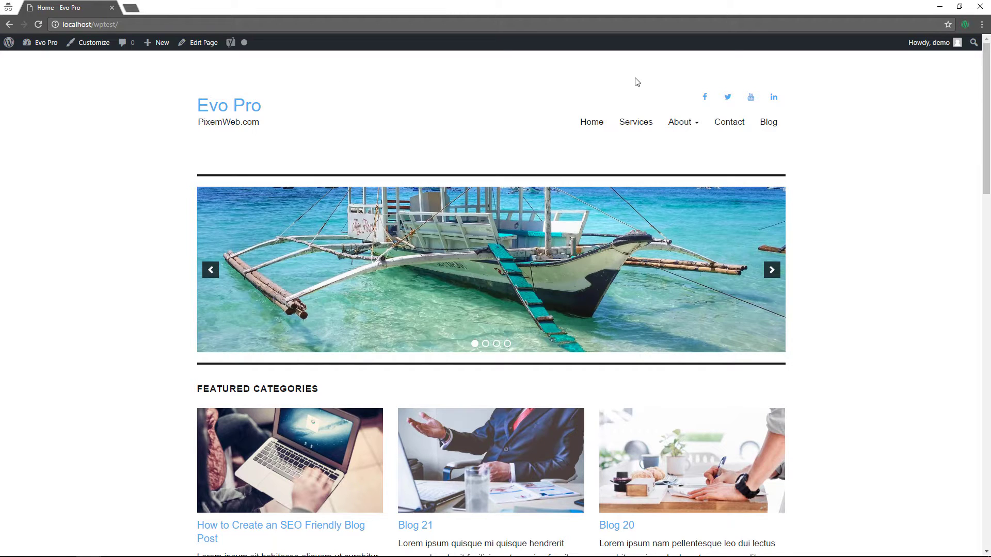
mouse_move(674, 76)
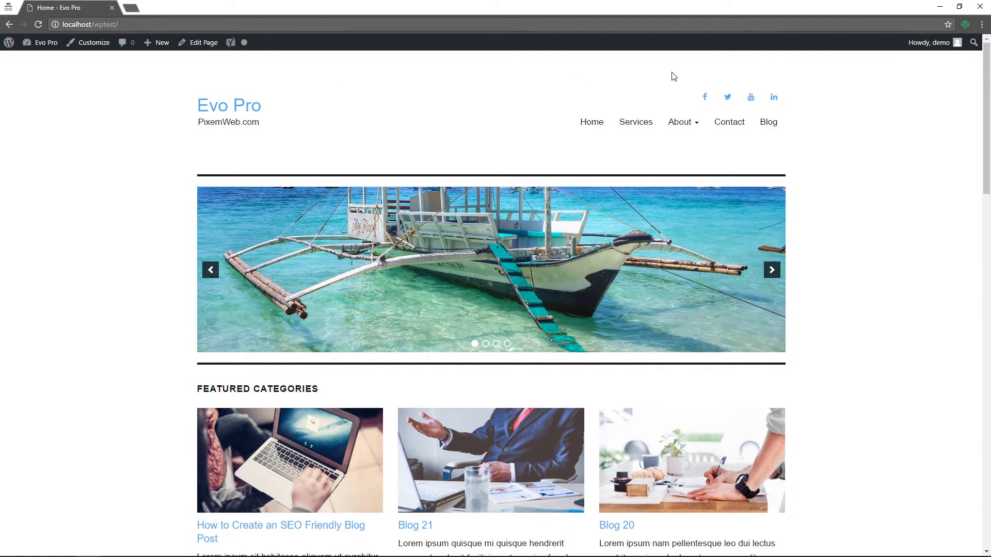
- Scroll down the Evo Pro home page, where the admin bar still shows
scroll("down", 3)
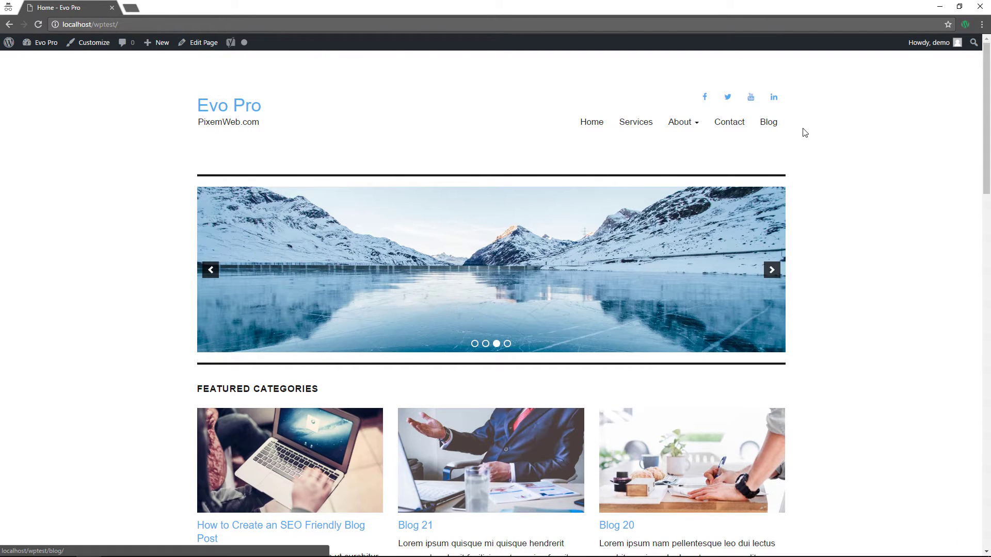
mouse_move(460, 133)
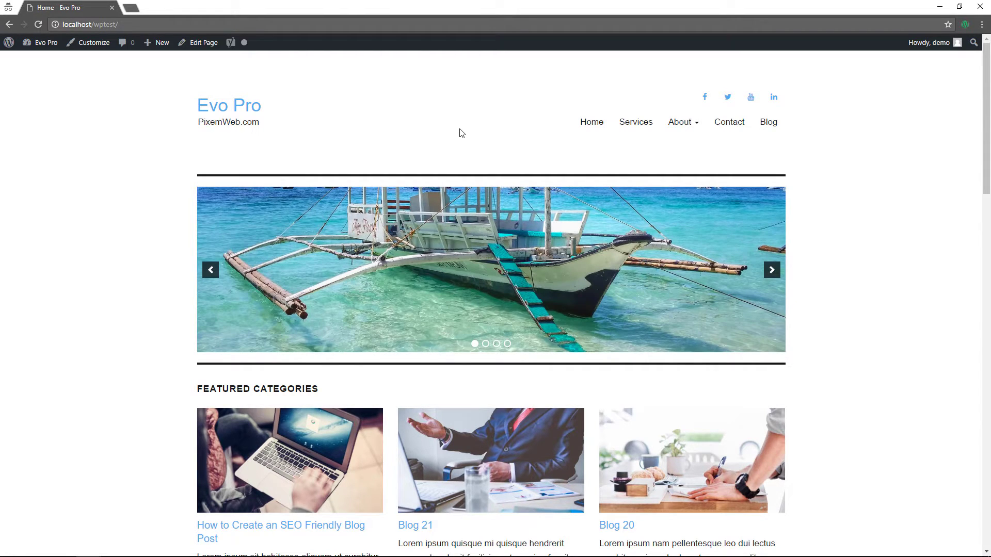
mouse_move(443, 136)
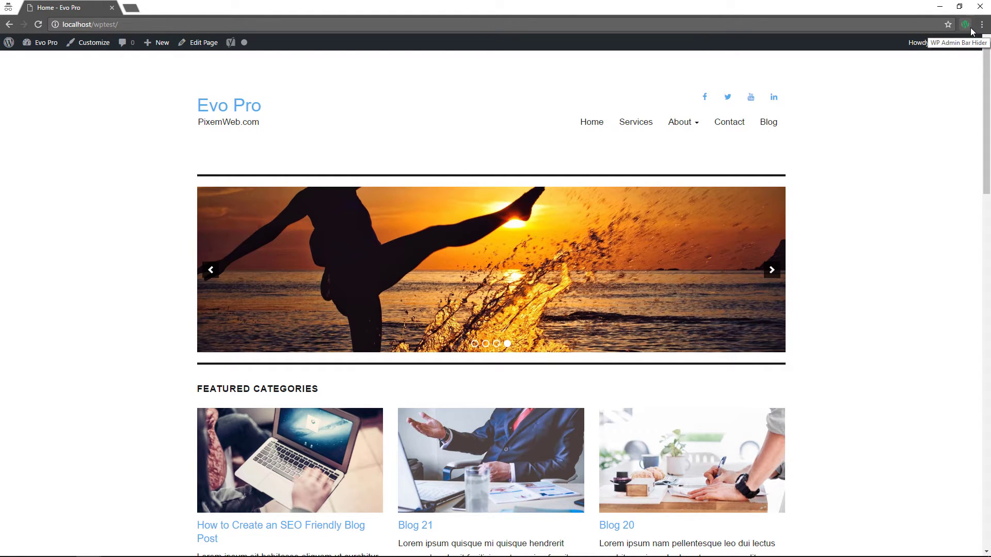
mouse_move(871, 181)
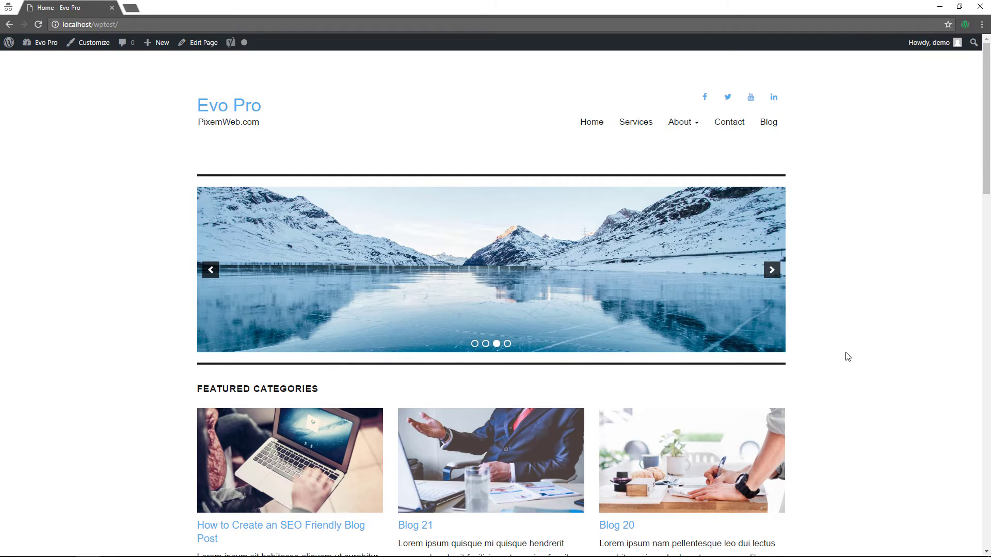
mouse_move(833, 369)
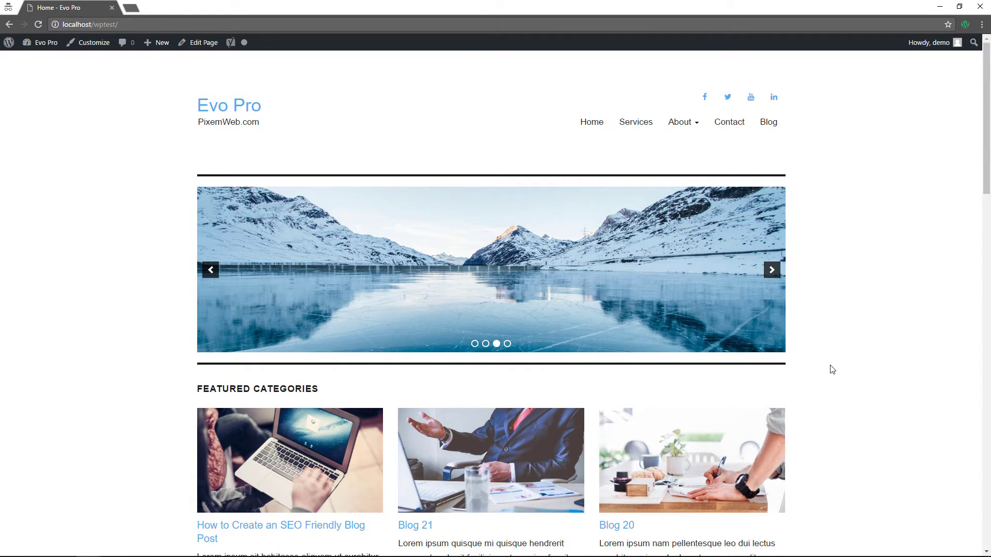